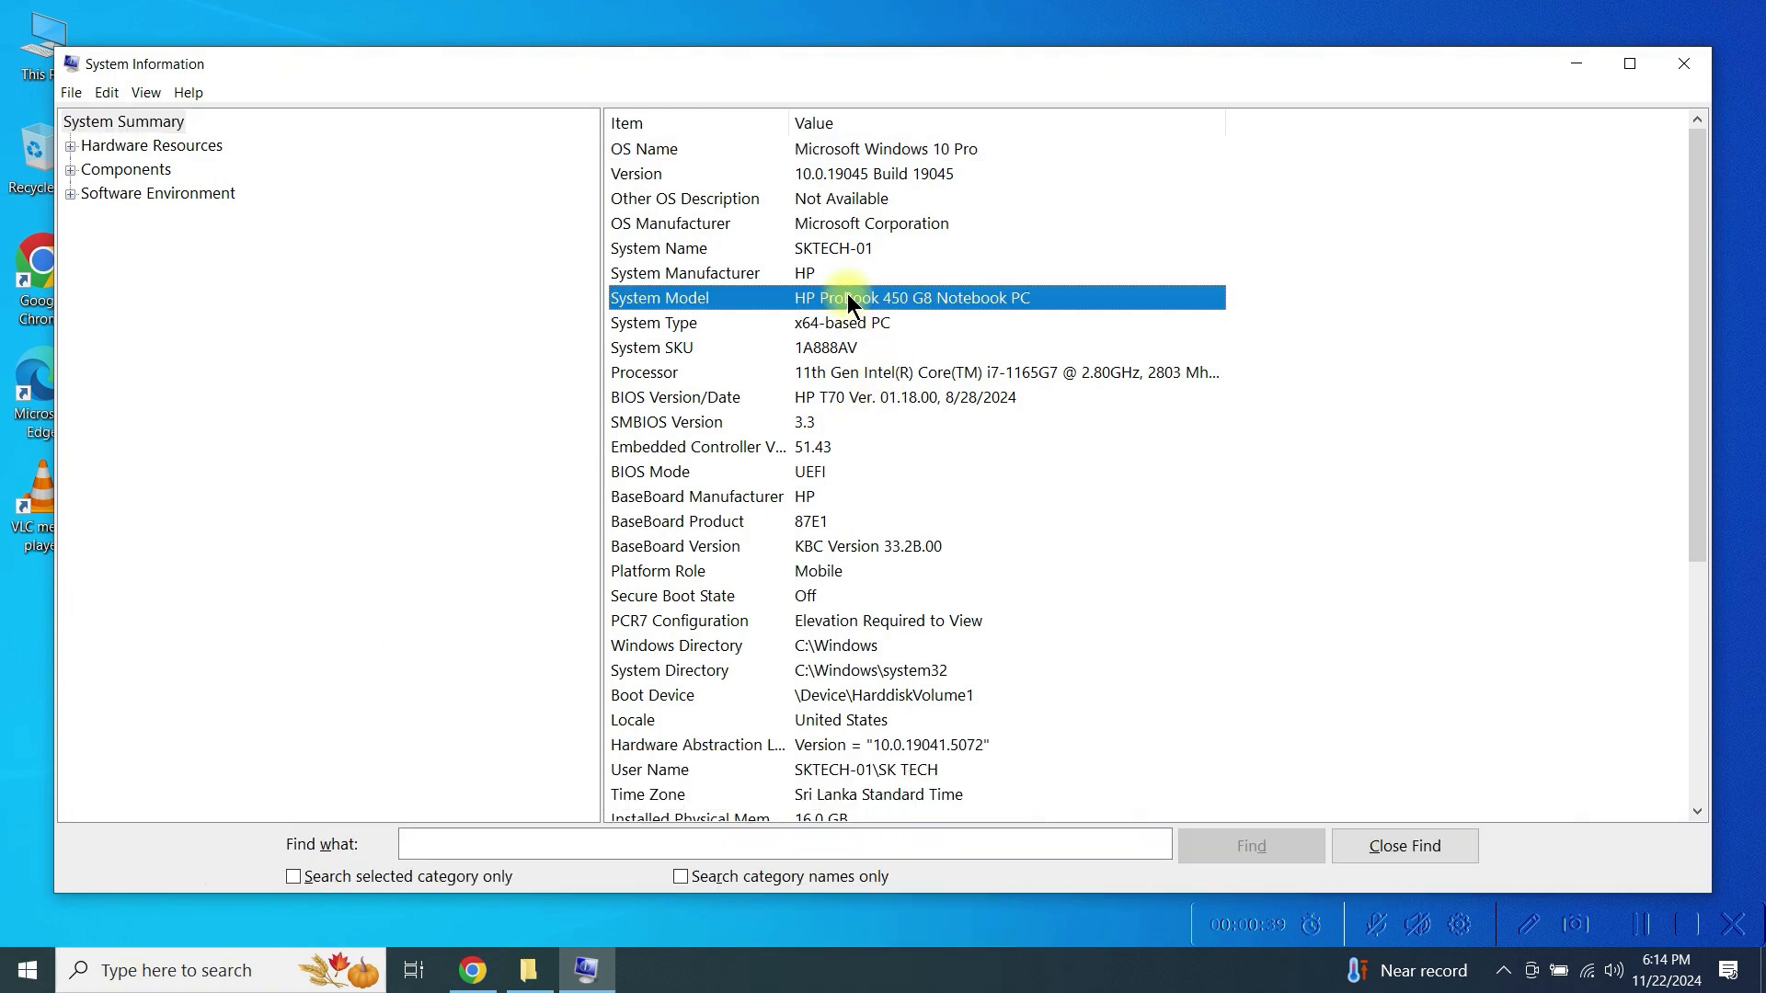
{"action": "mouse_move", "coordinate": [1615, 75]}
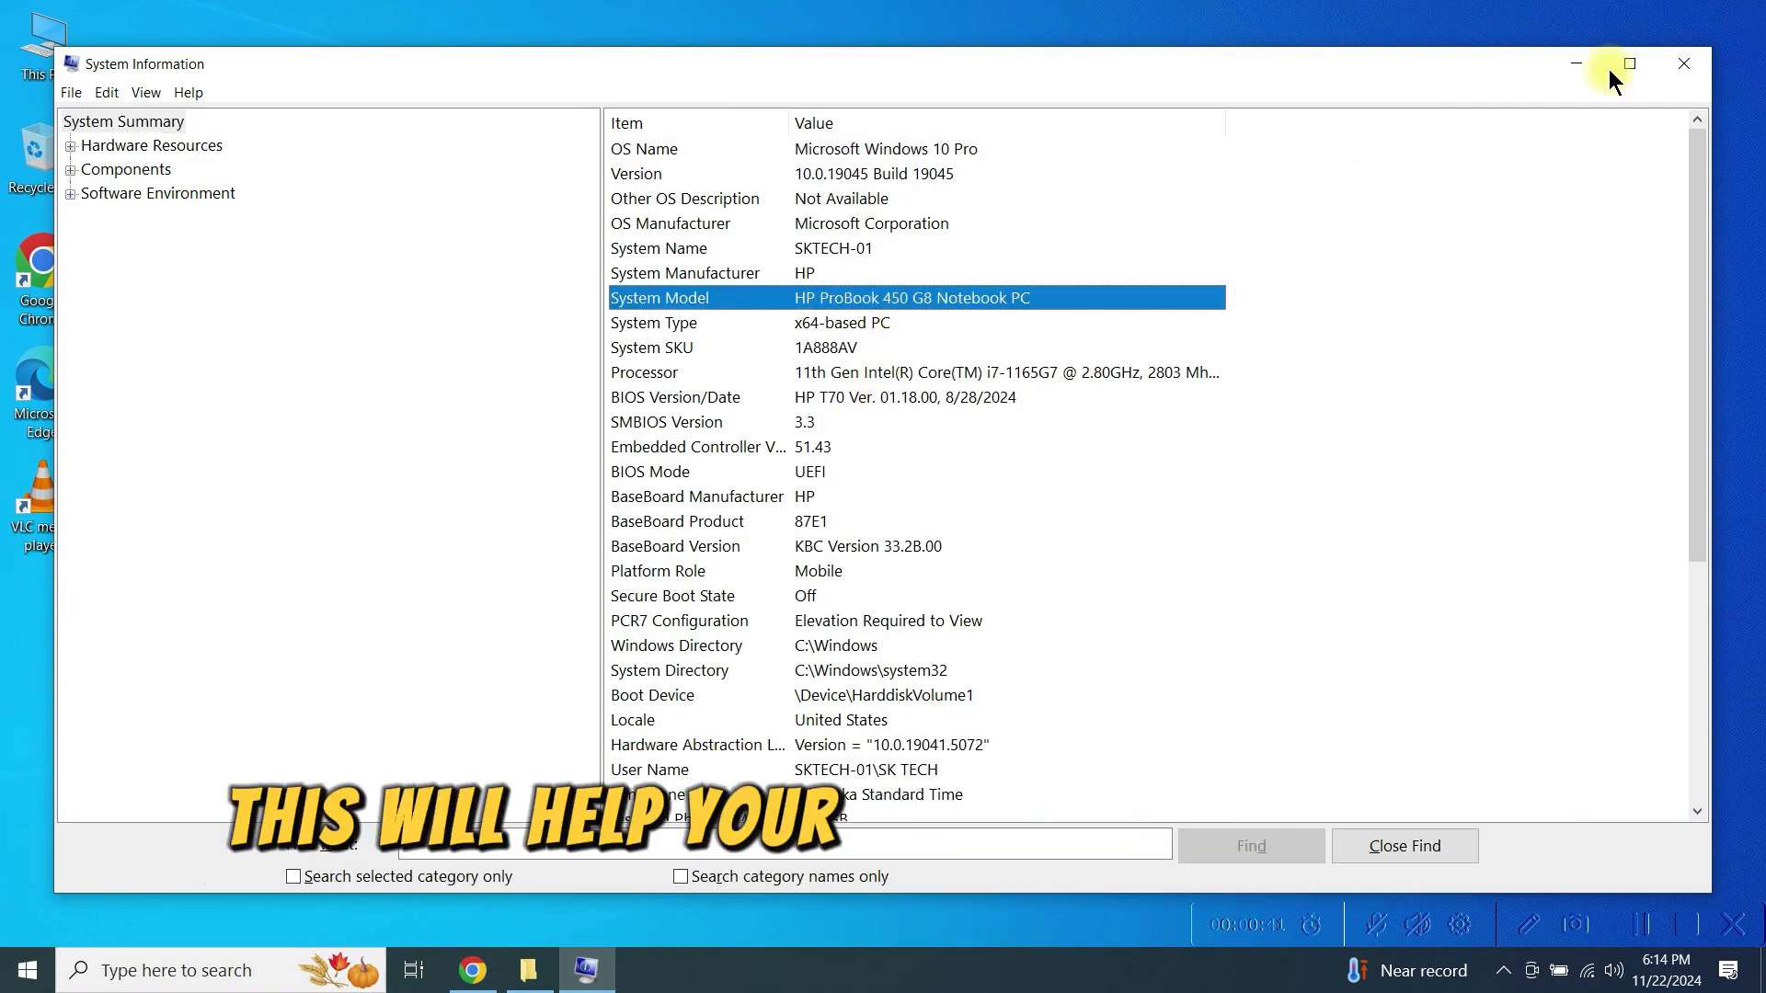
Minimize System Information after confirming the HP ProBook 450 G8 model
{"action": "left_click", "coordinate": [1681, 64]}
{"action": "type", "text": "HP support Assistant dow"}
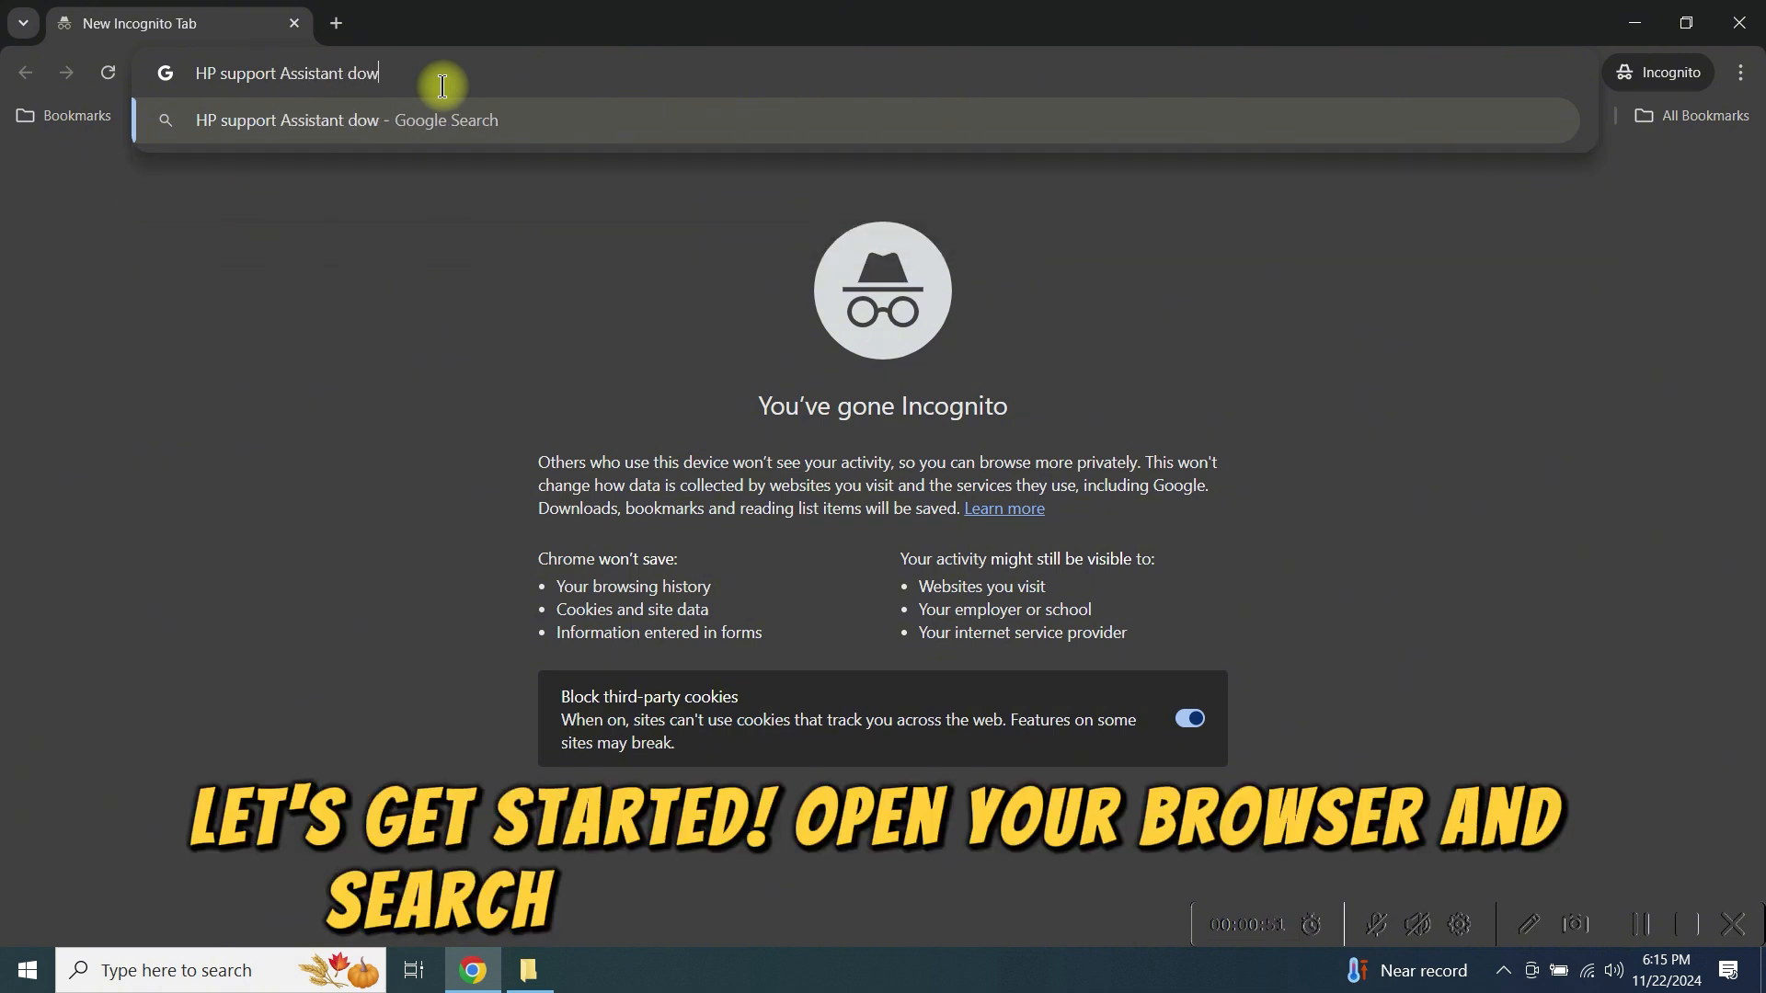
Search 'HP support Assistant download', open the support.hp.com result, and dismiss pop-ups
{"action": "key", "text": "Return"}
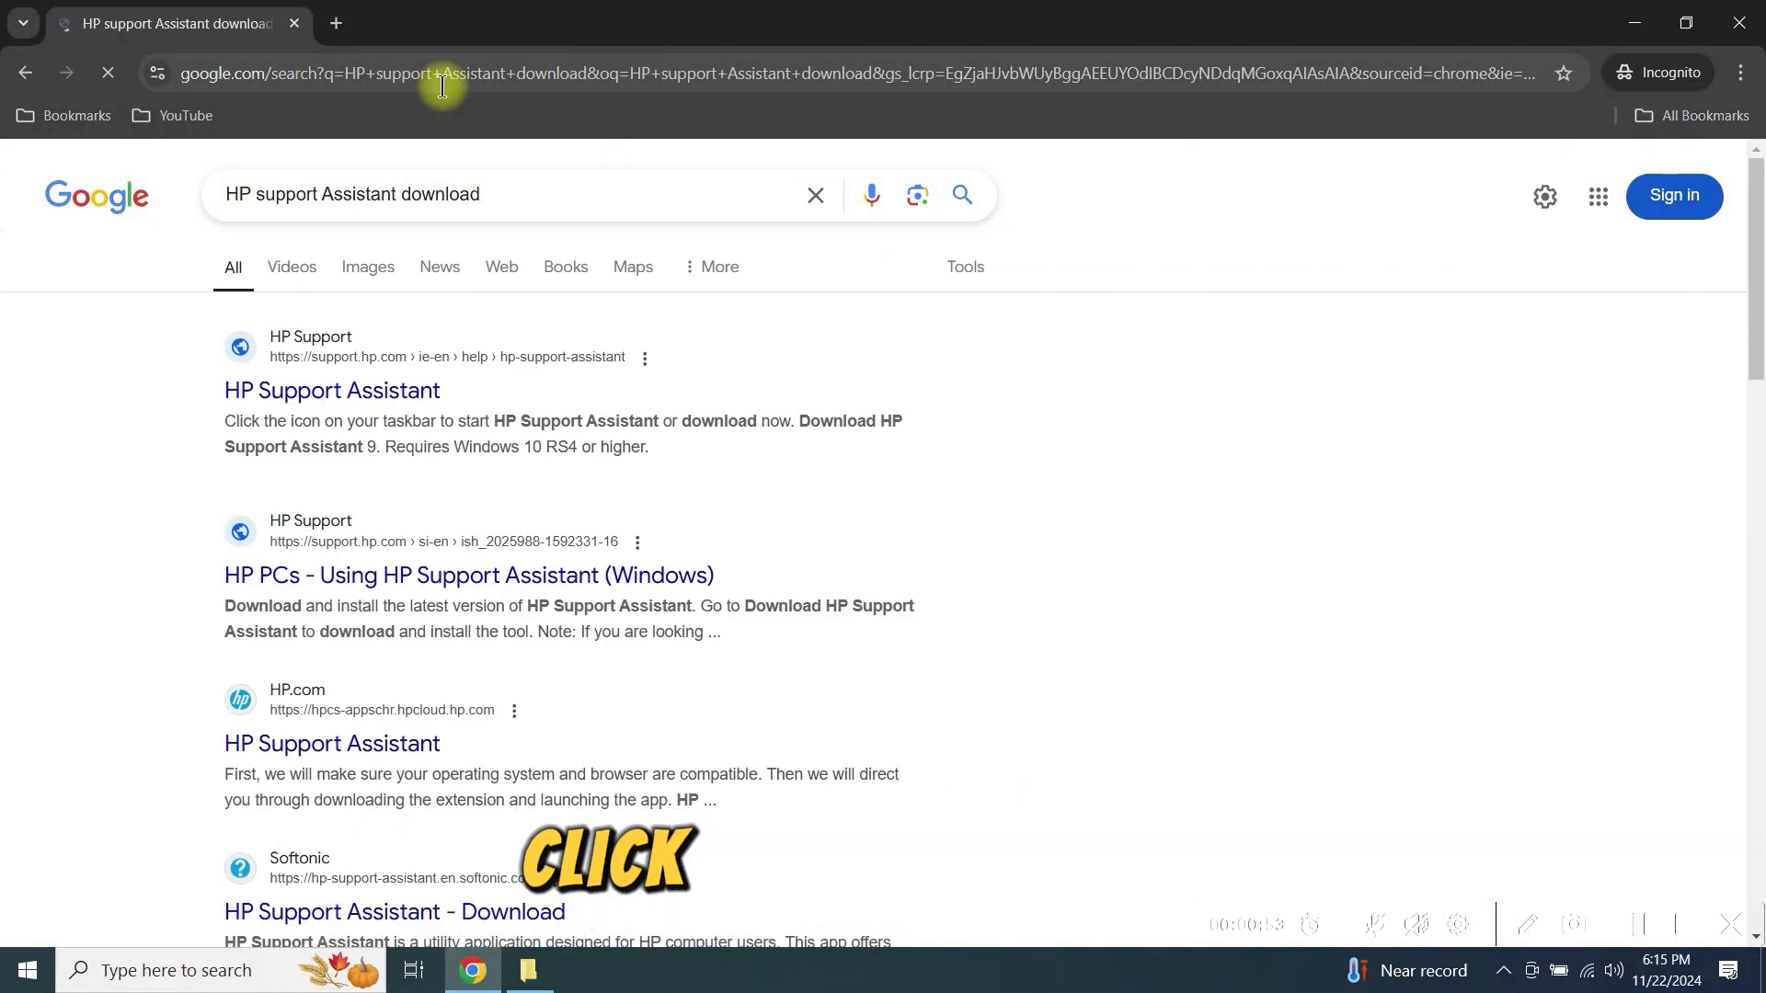
{"action": "left_click", "coordinate": [331, 390]}
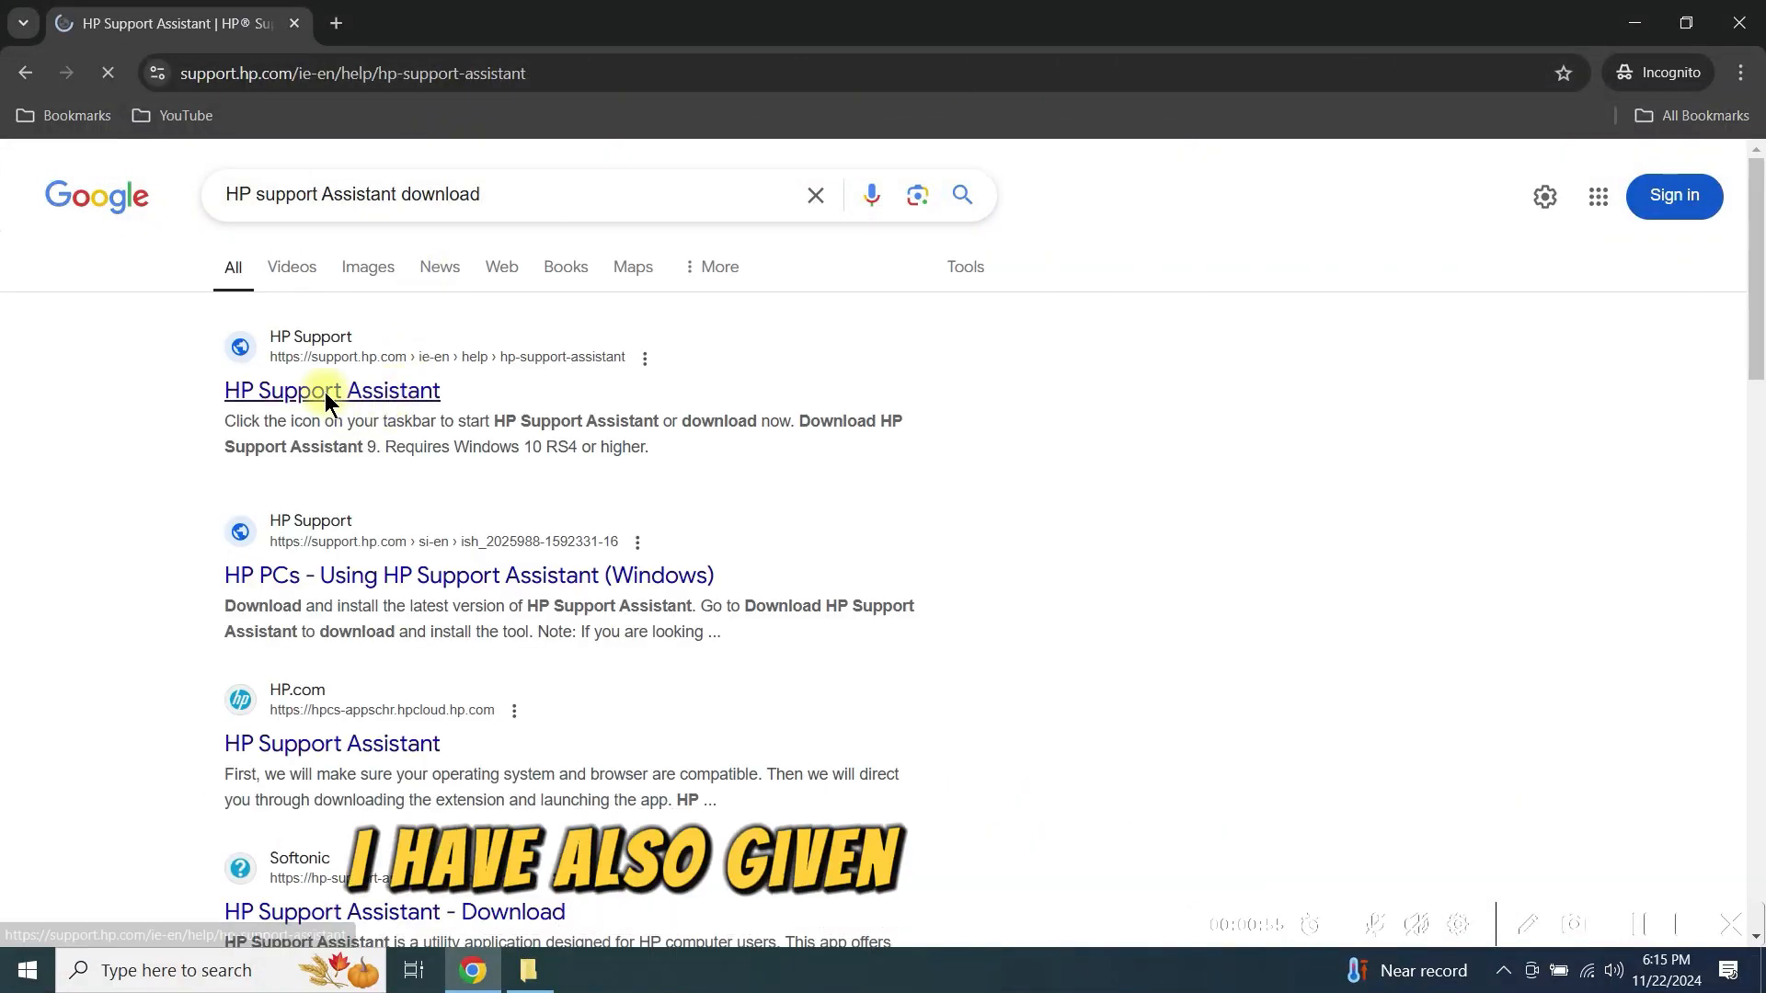
{"action": "left_click", "coordinate": [331, 390]}
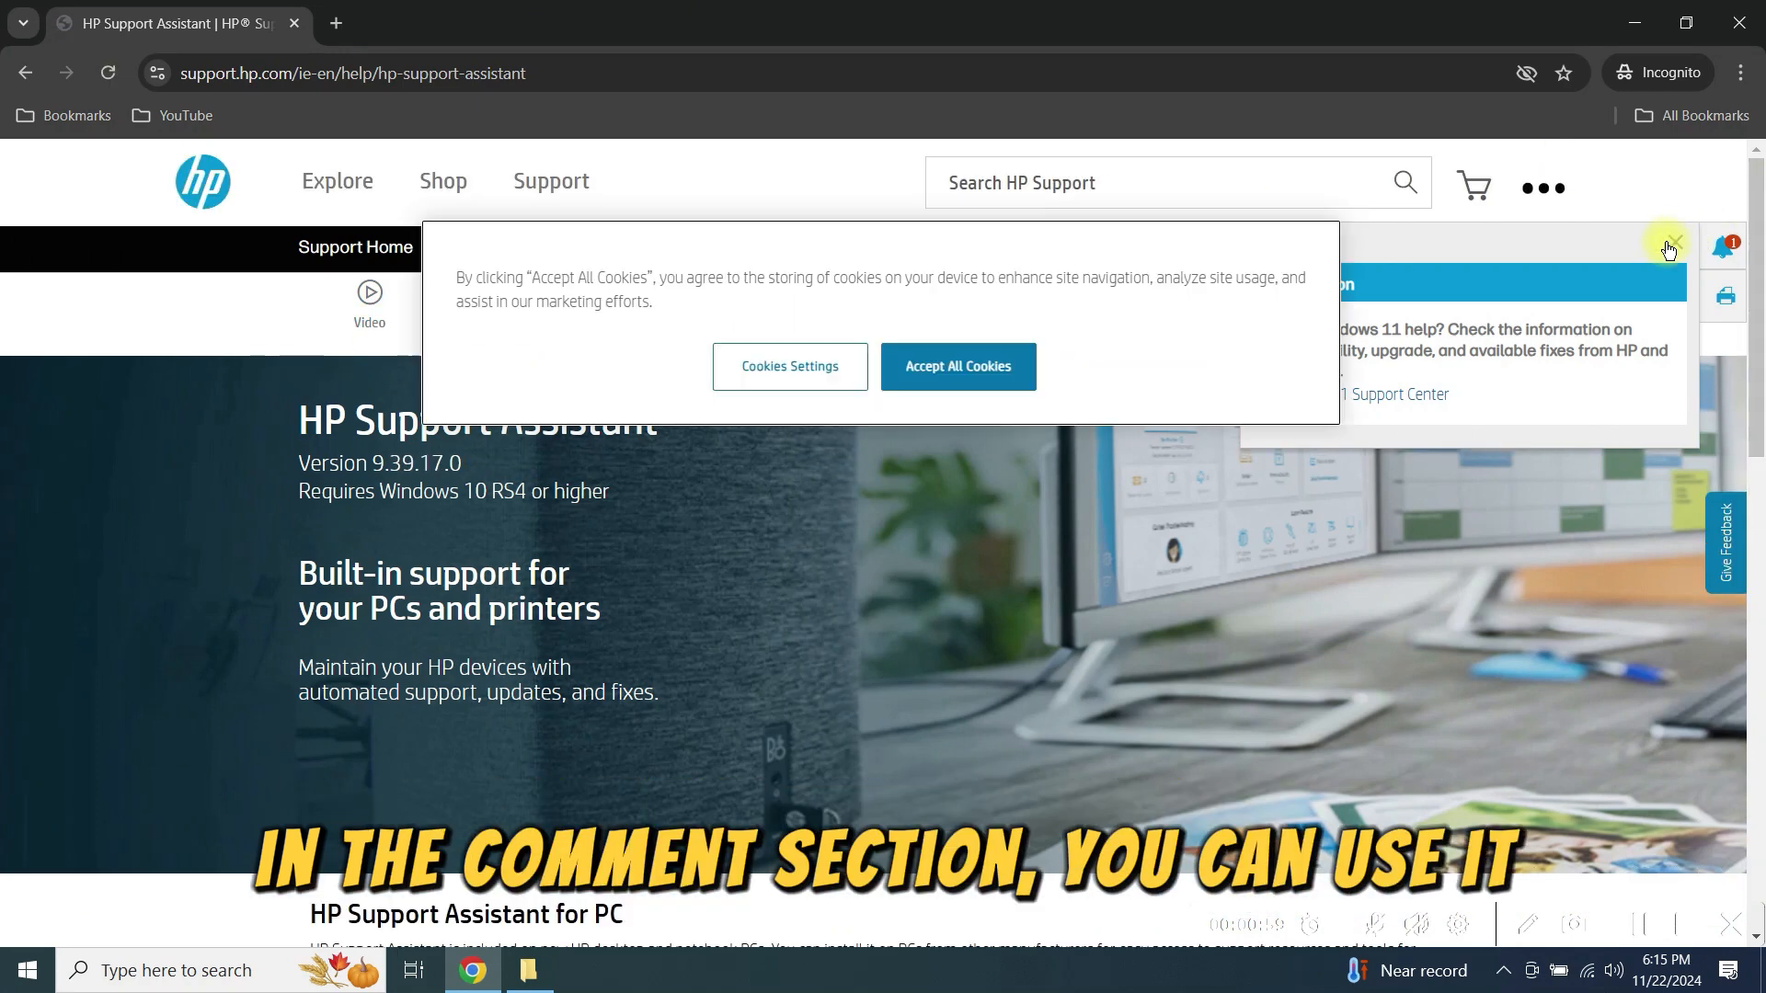
{"action": "left_click", "coordinate": [956, 366]}
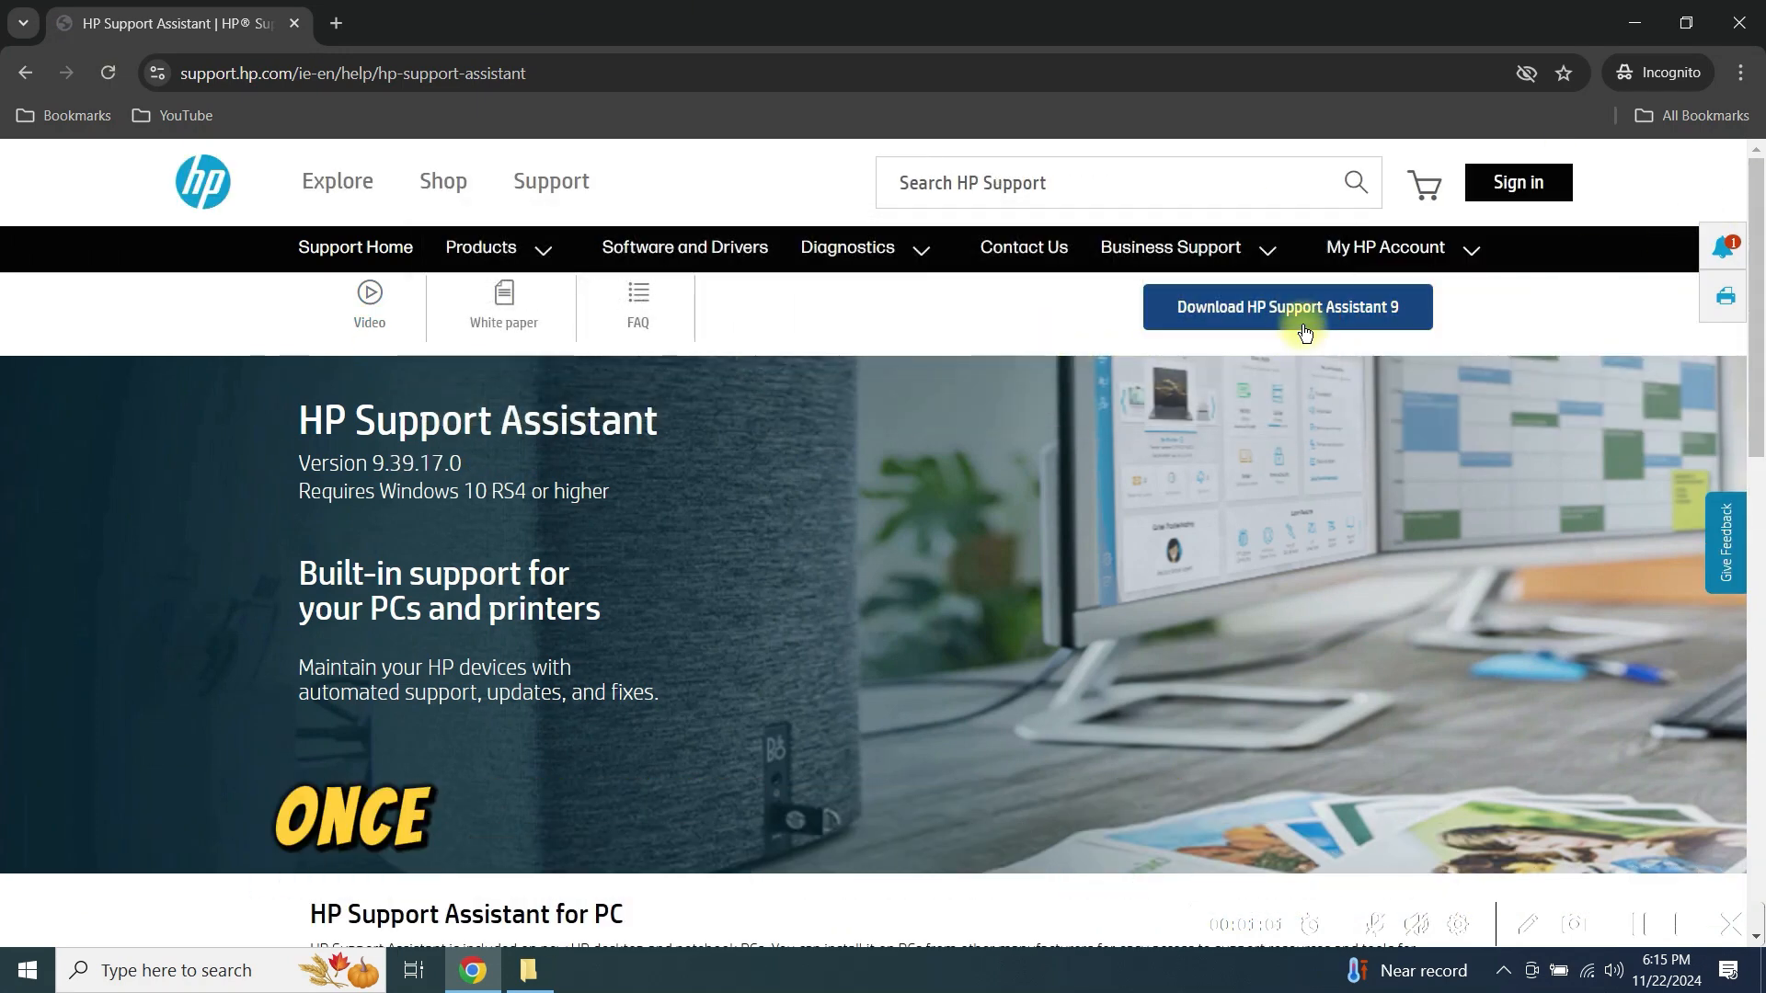
Download the HP Support Assistant 9 installer and save it to the Desktop
{"action": "left_click", "coordinate": [1286, 306]}
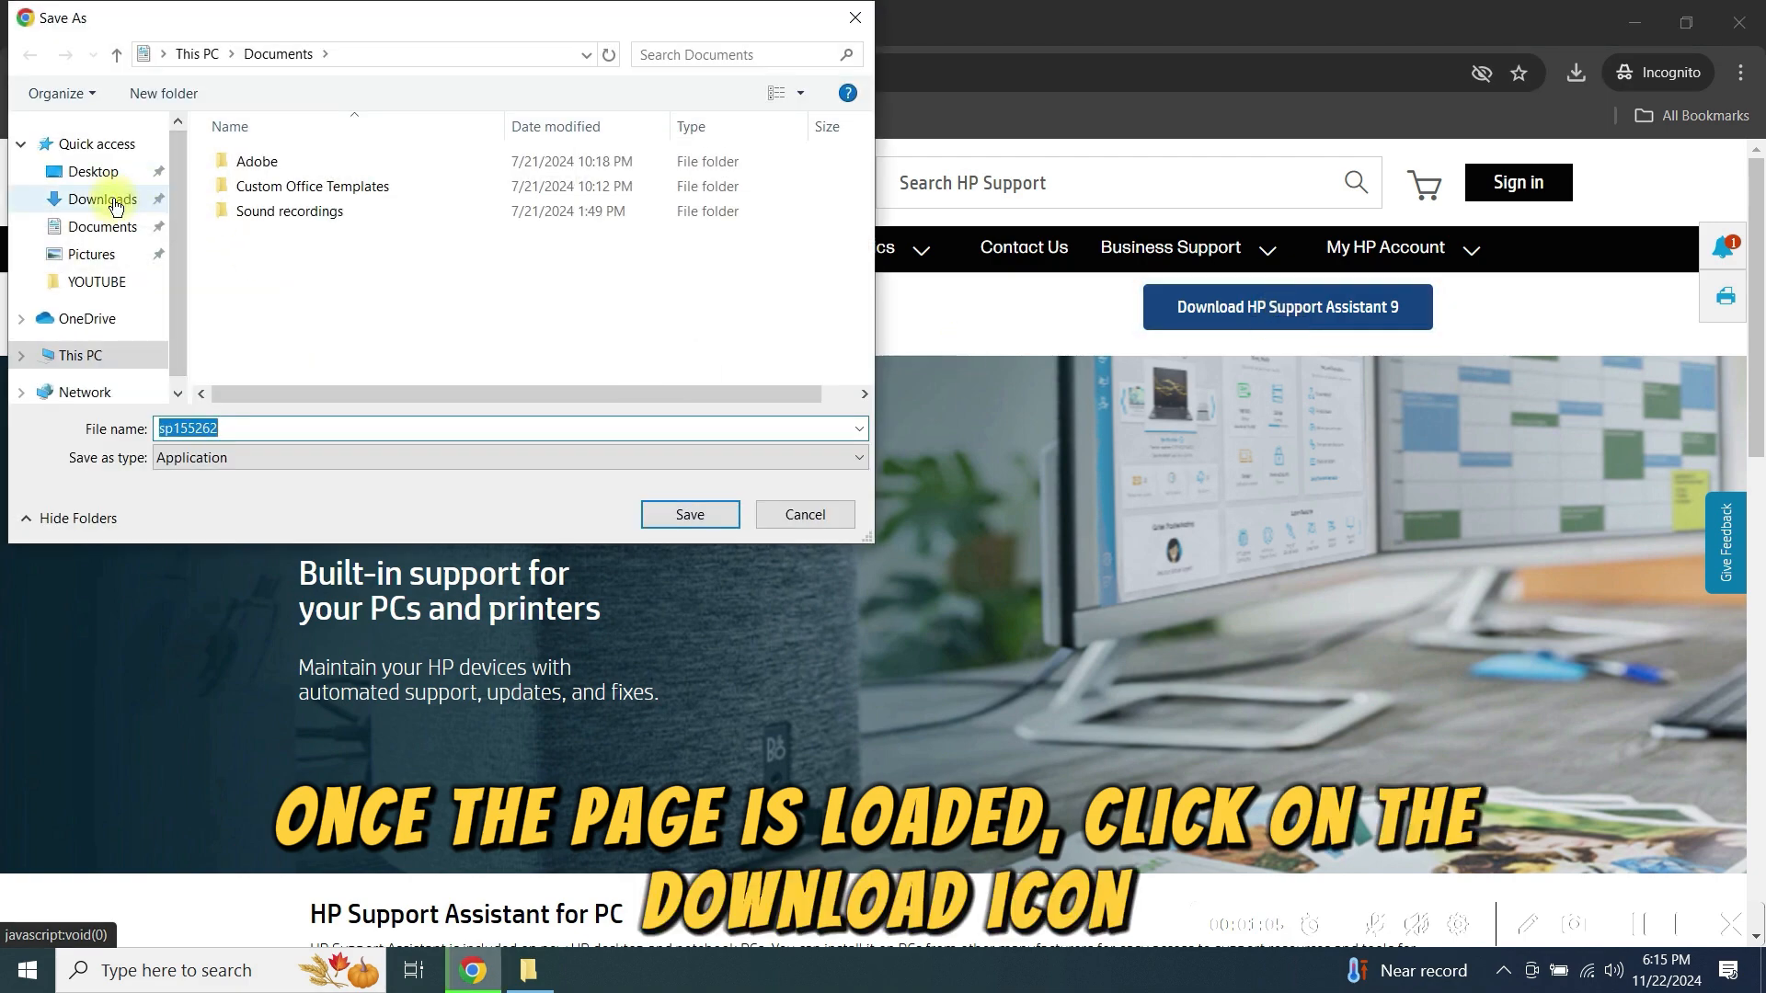
{"action": "left_click", "coordinate": [101, 199]}
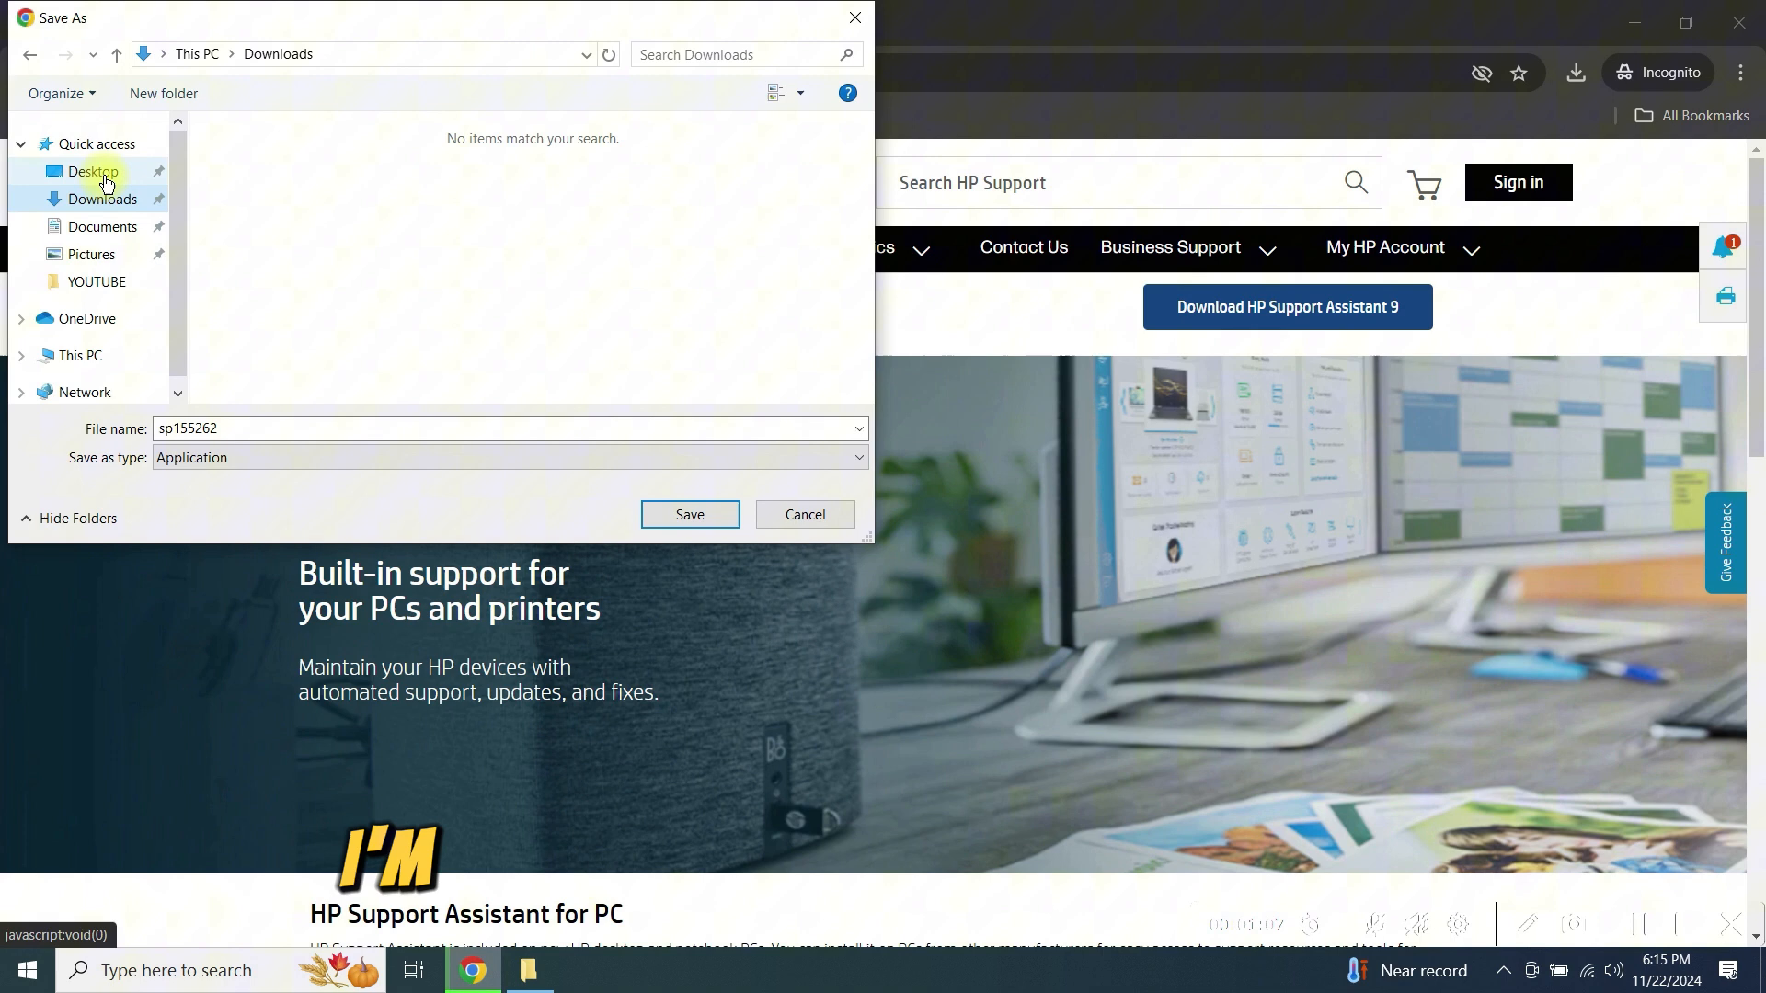
{"action": "left_click", "coordinate": [92, 171]}
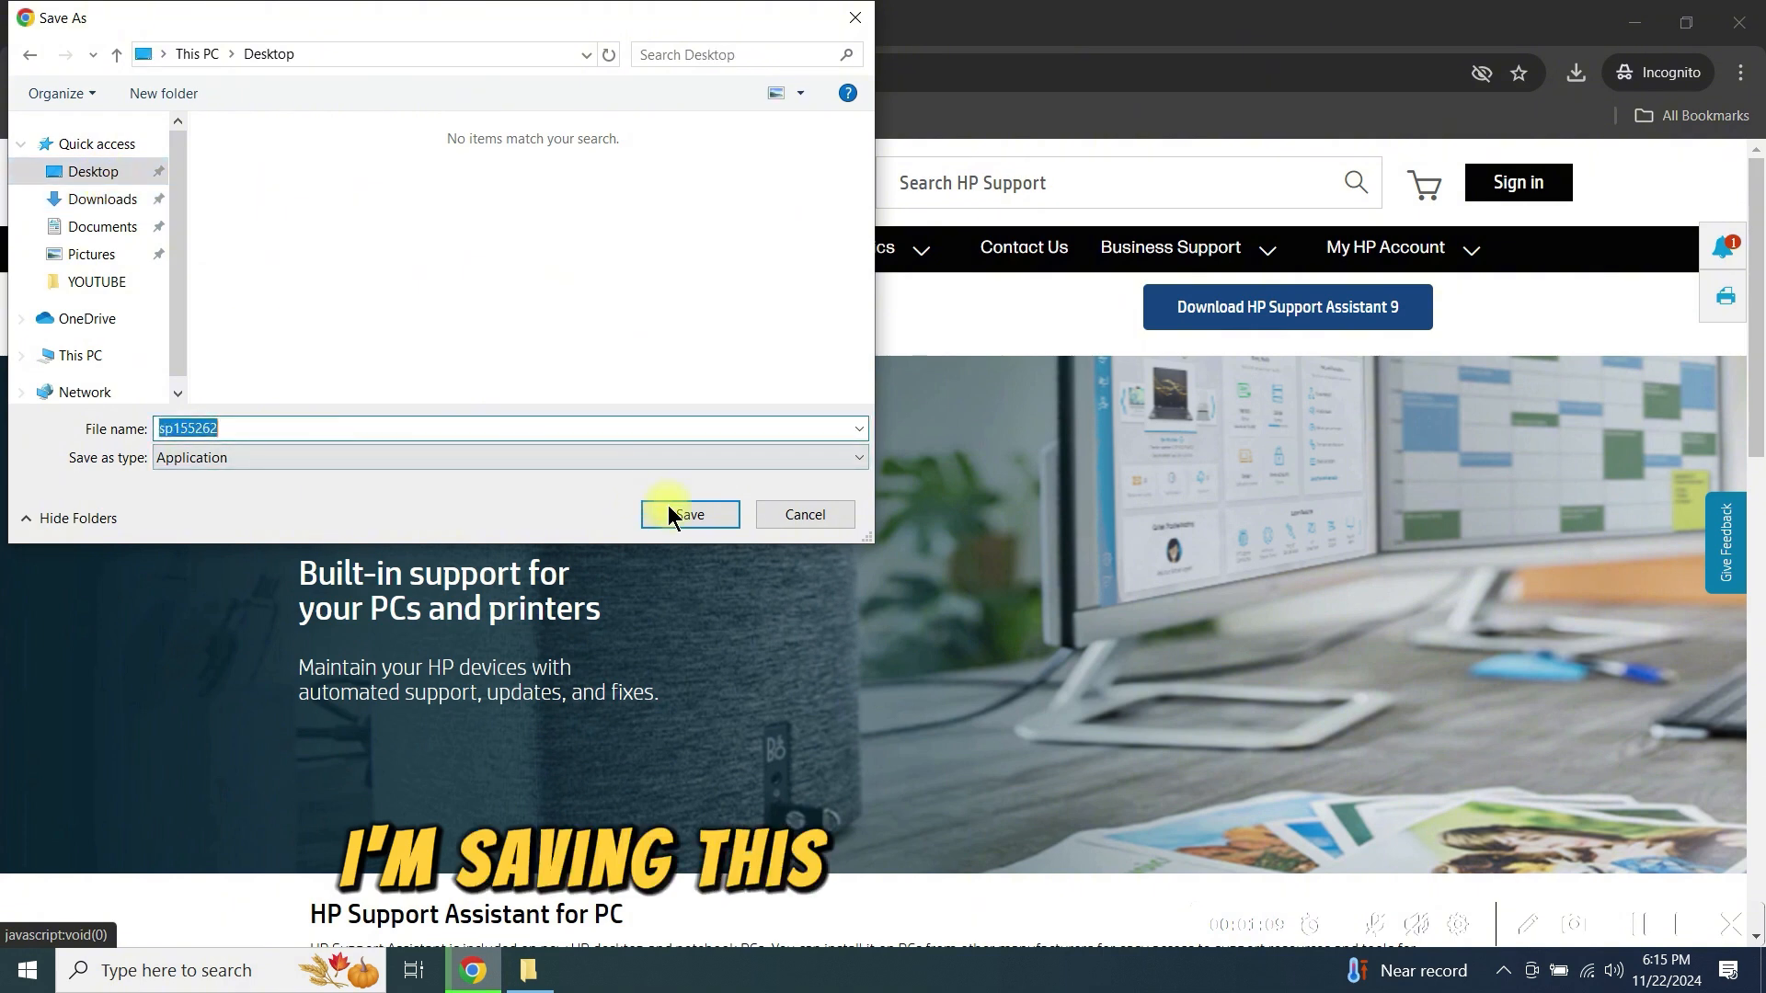
{"action": "left_click", "coordinate": [688, 513]}
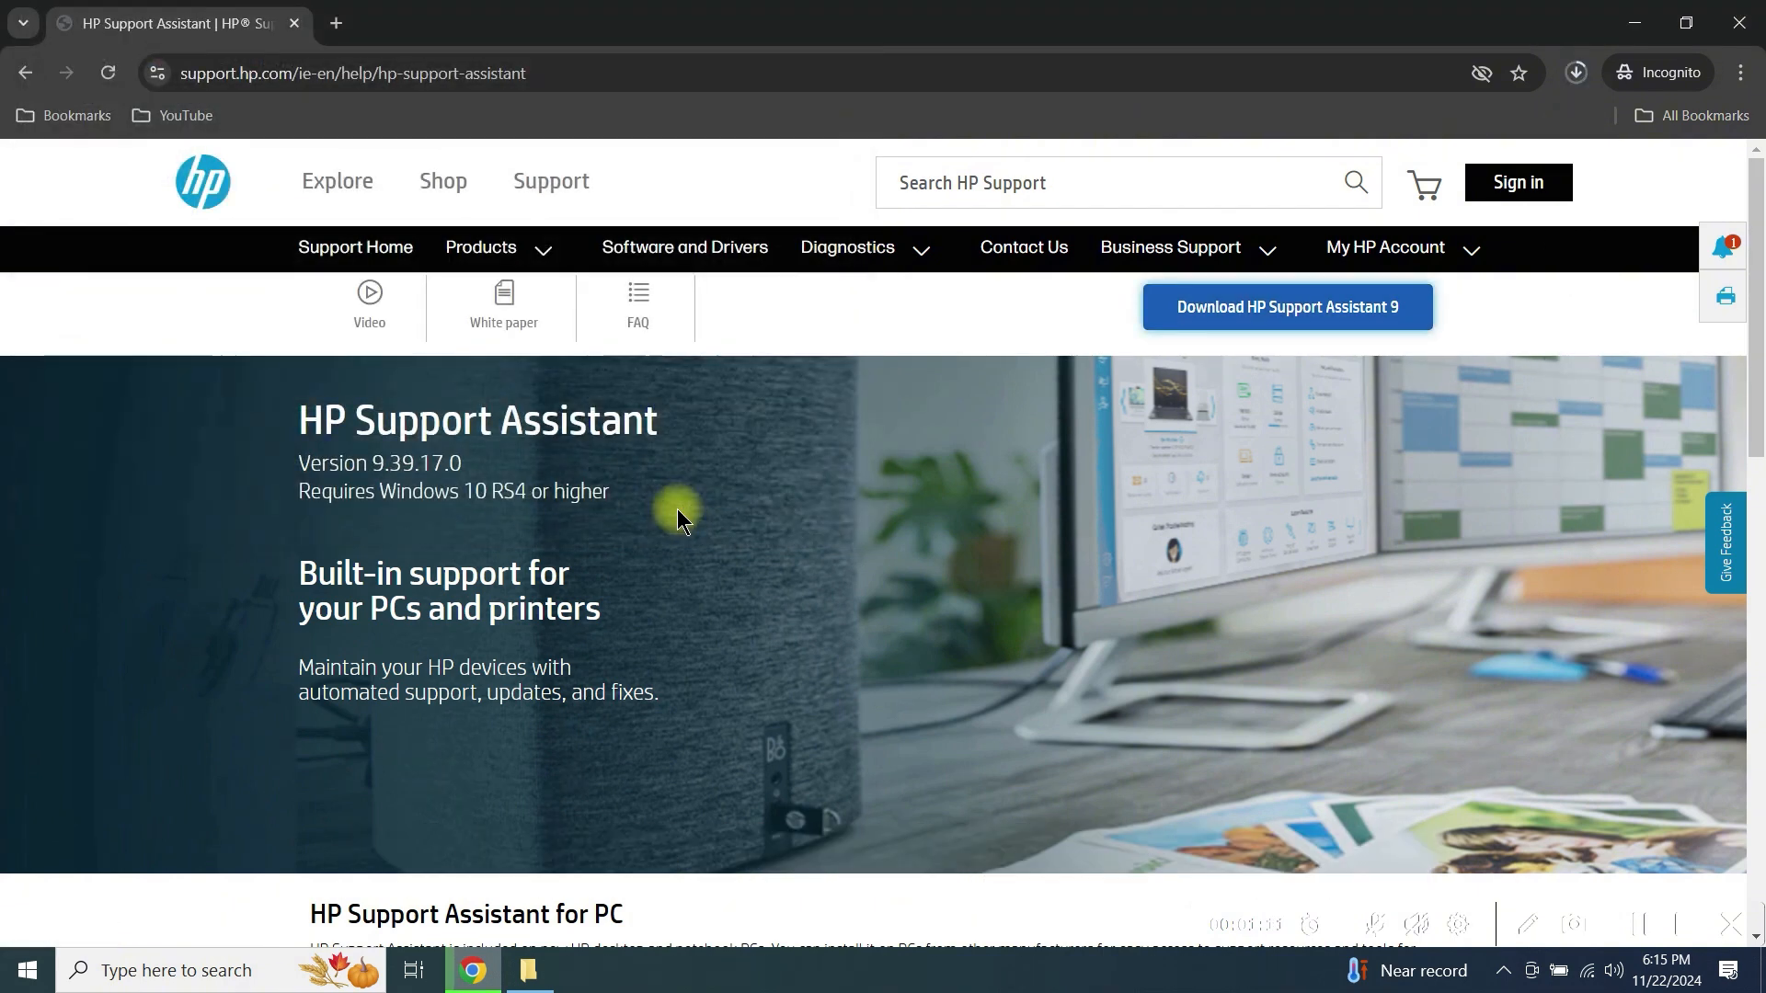
{"action": "left_click", "coordinate": [1574, 72]}
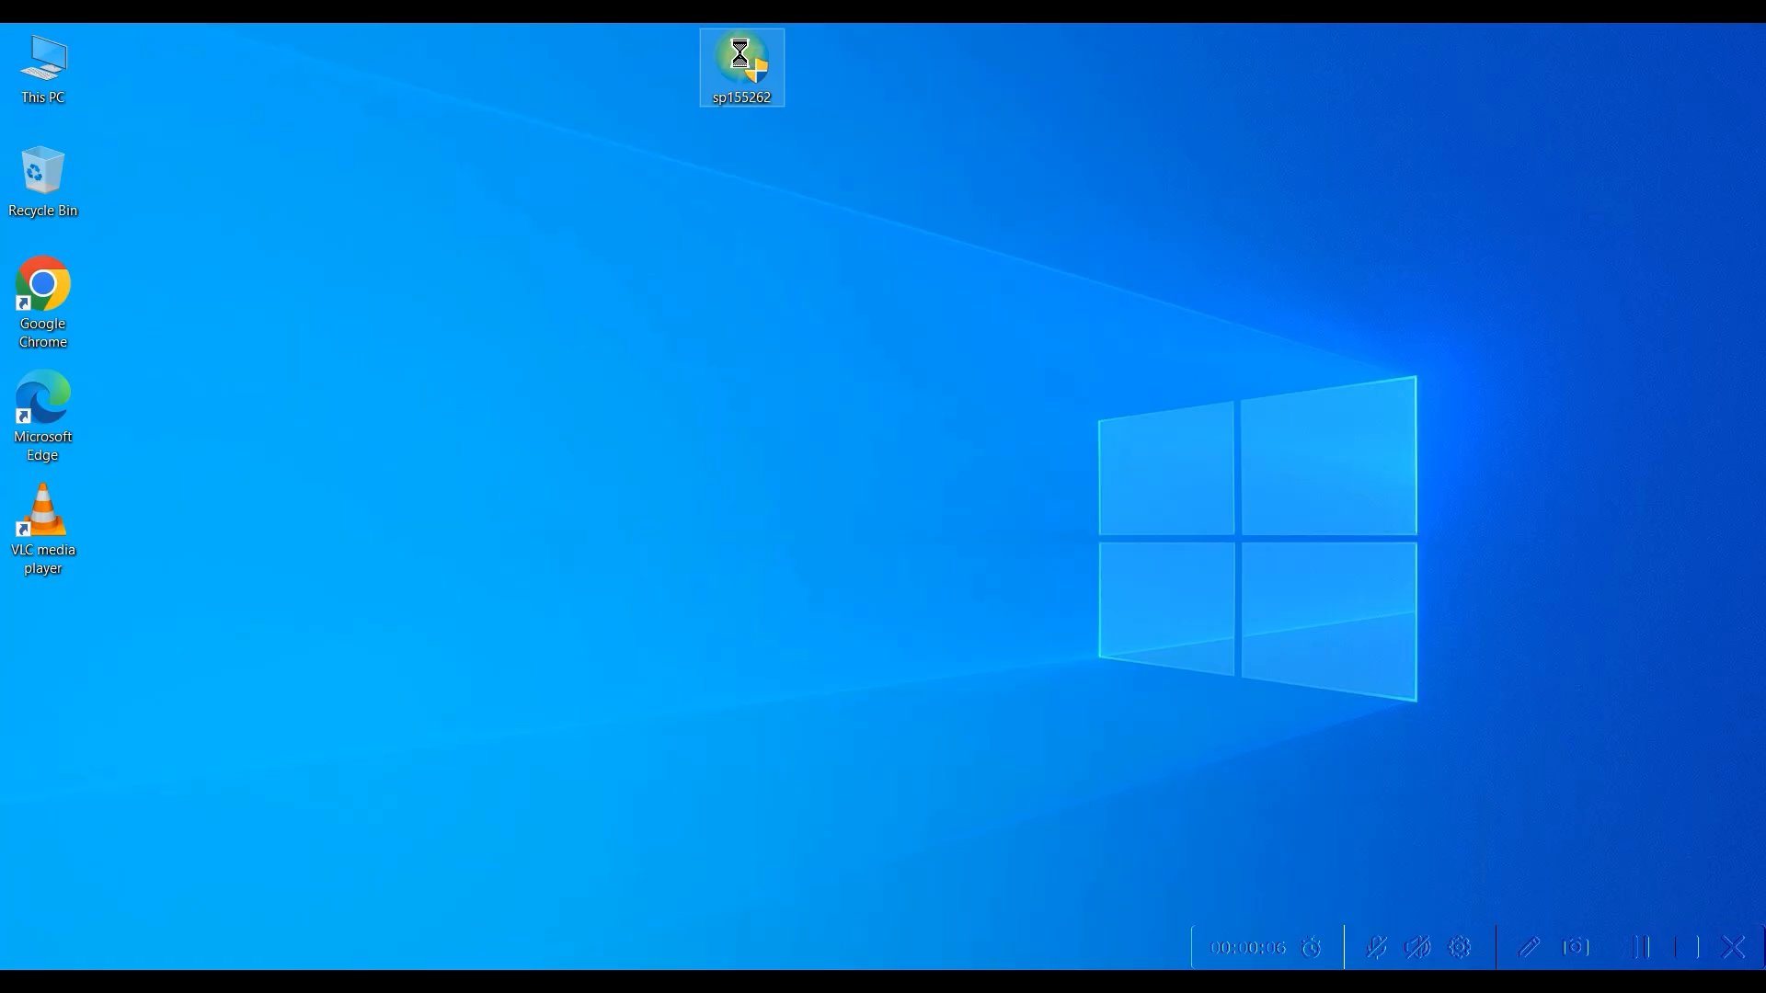
Run sp155262, passing the license agreement and default setup-files folder
{"action": "double_click", "coordinate": [741, 66]}
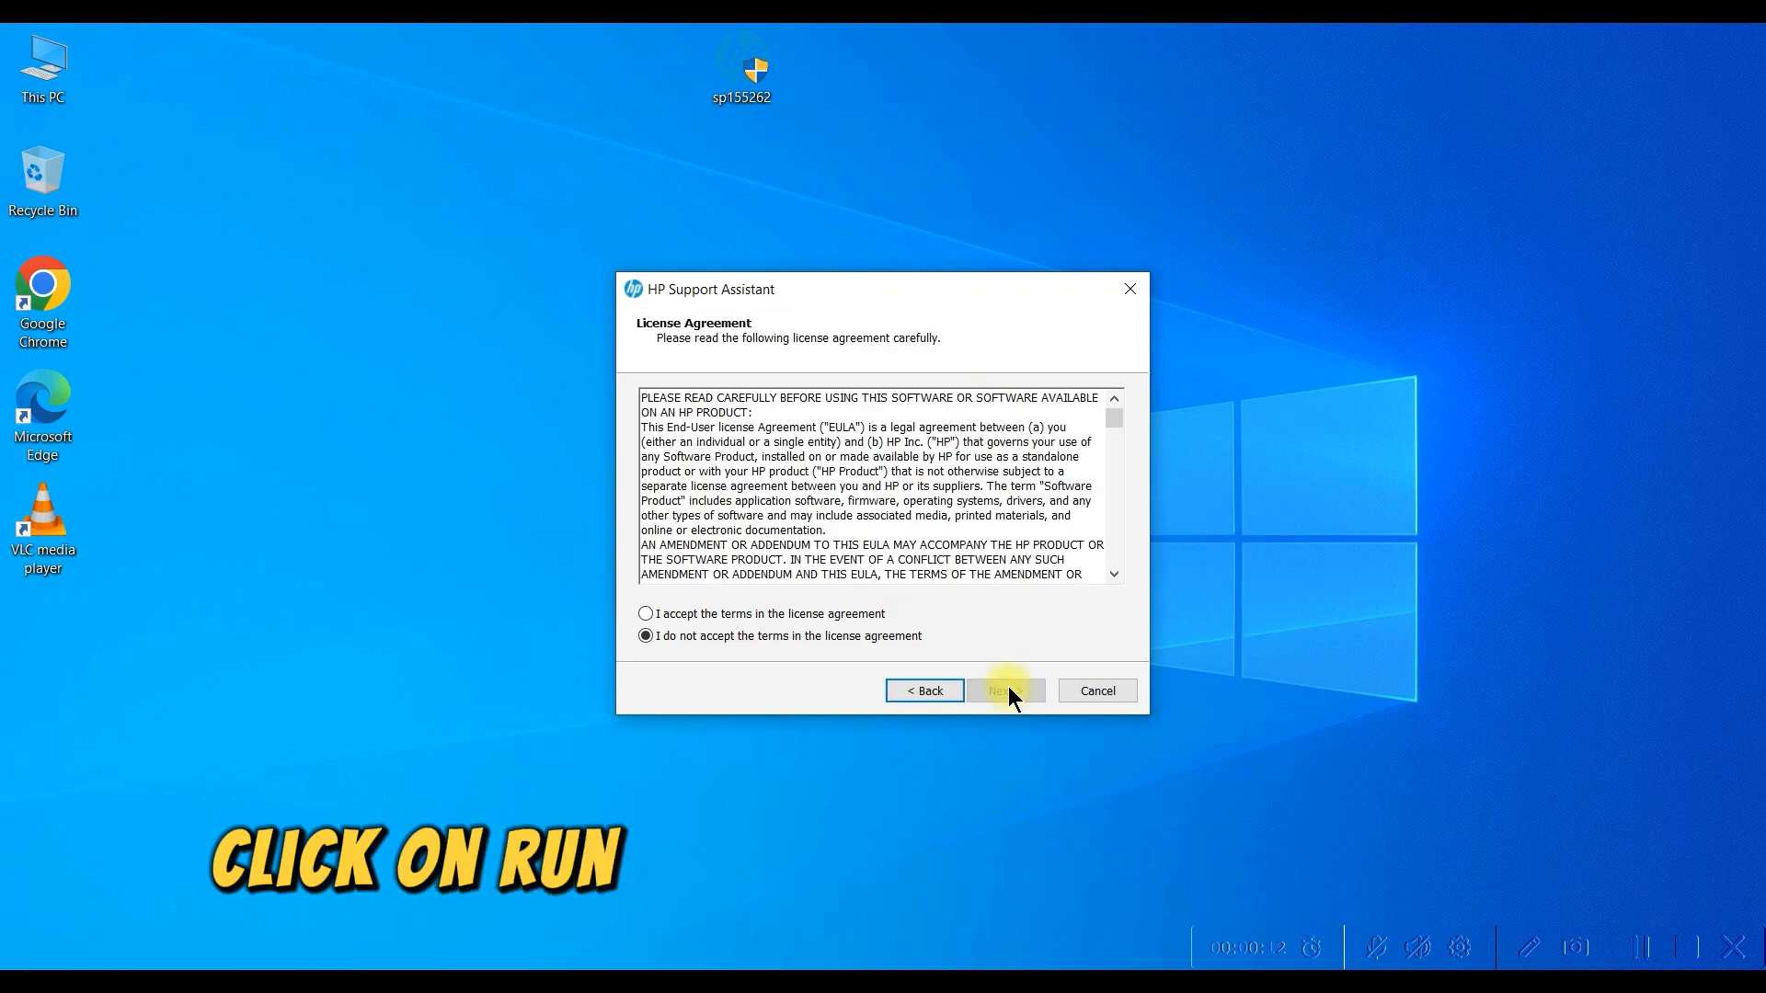
{"action": "left_click", "coordinate": [1002, 690]}
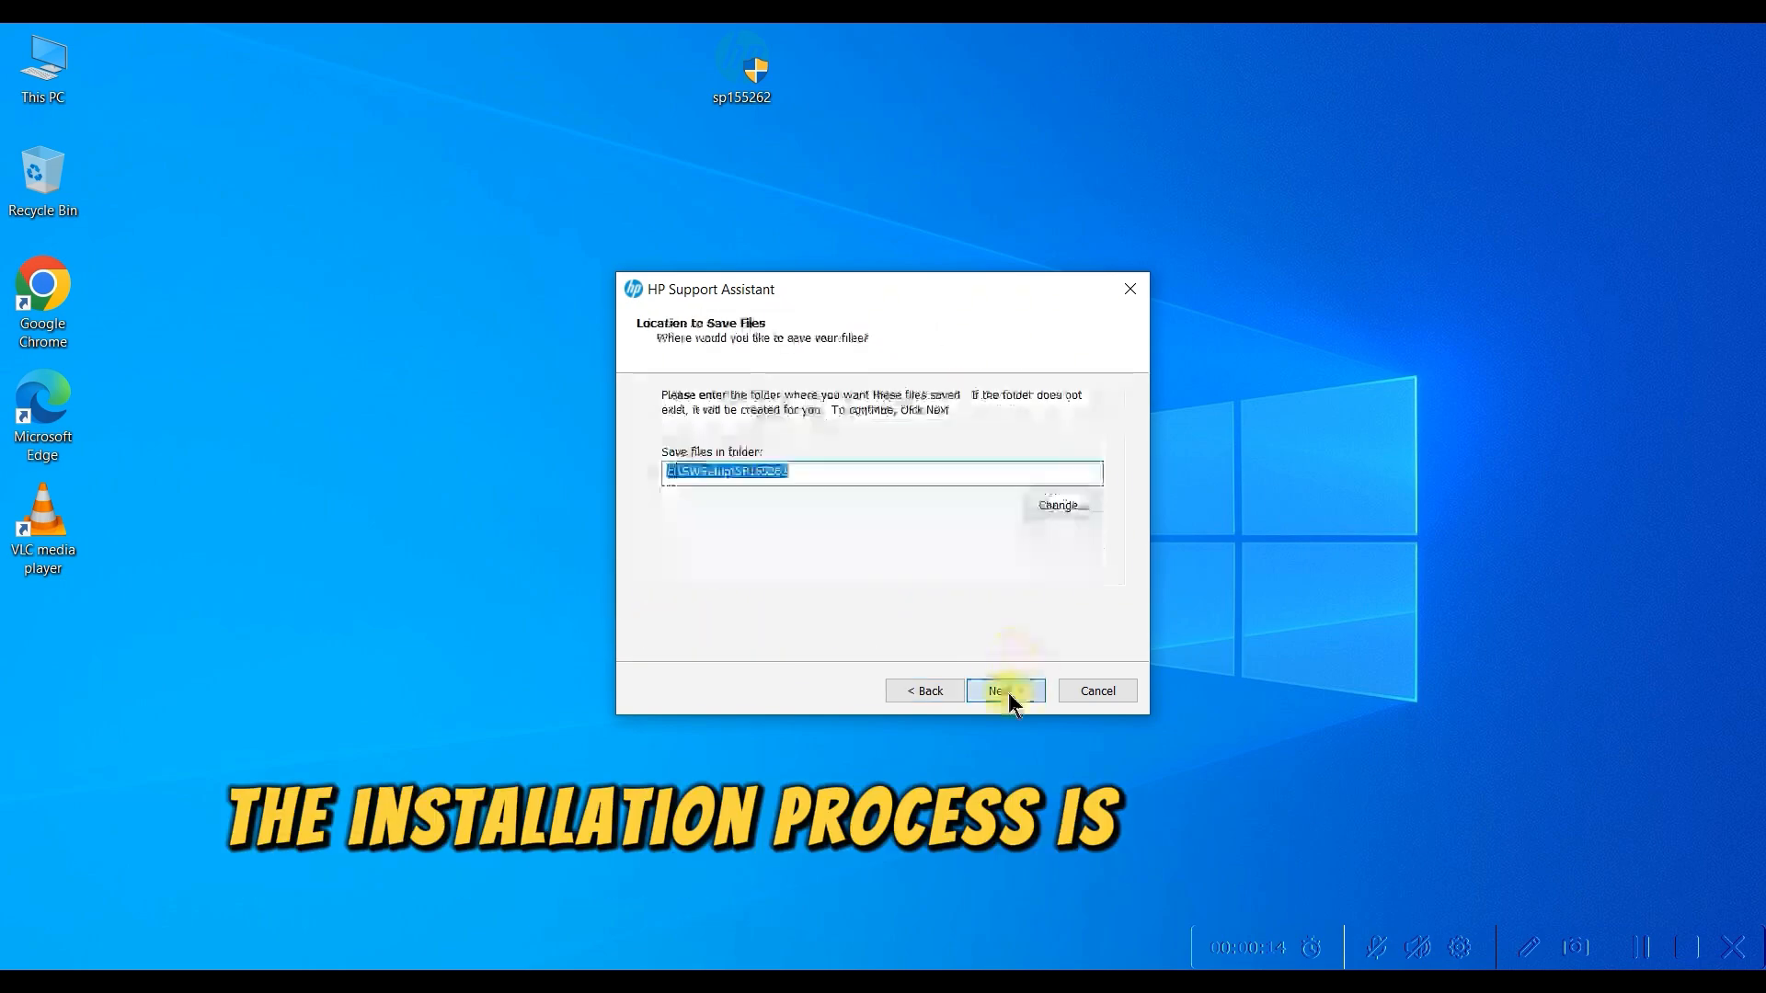
{"action": "left_click", "coordinate": [1002, 690]}
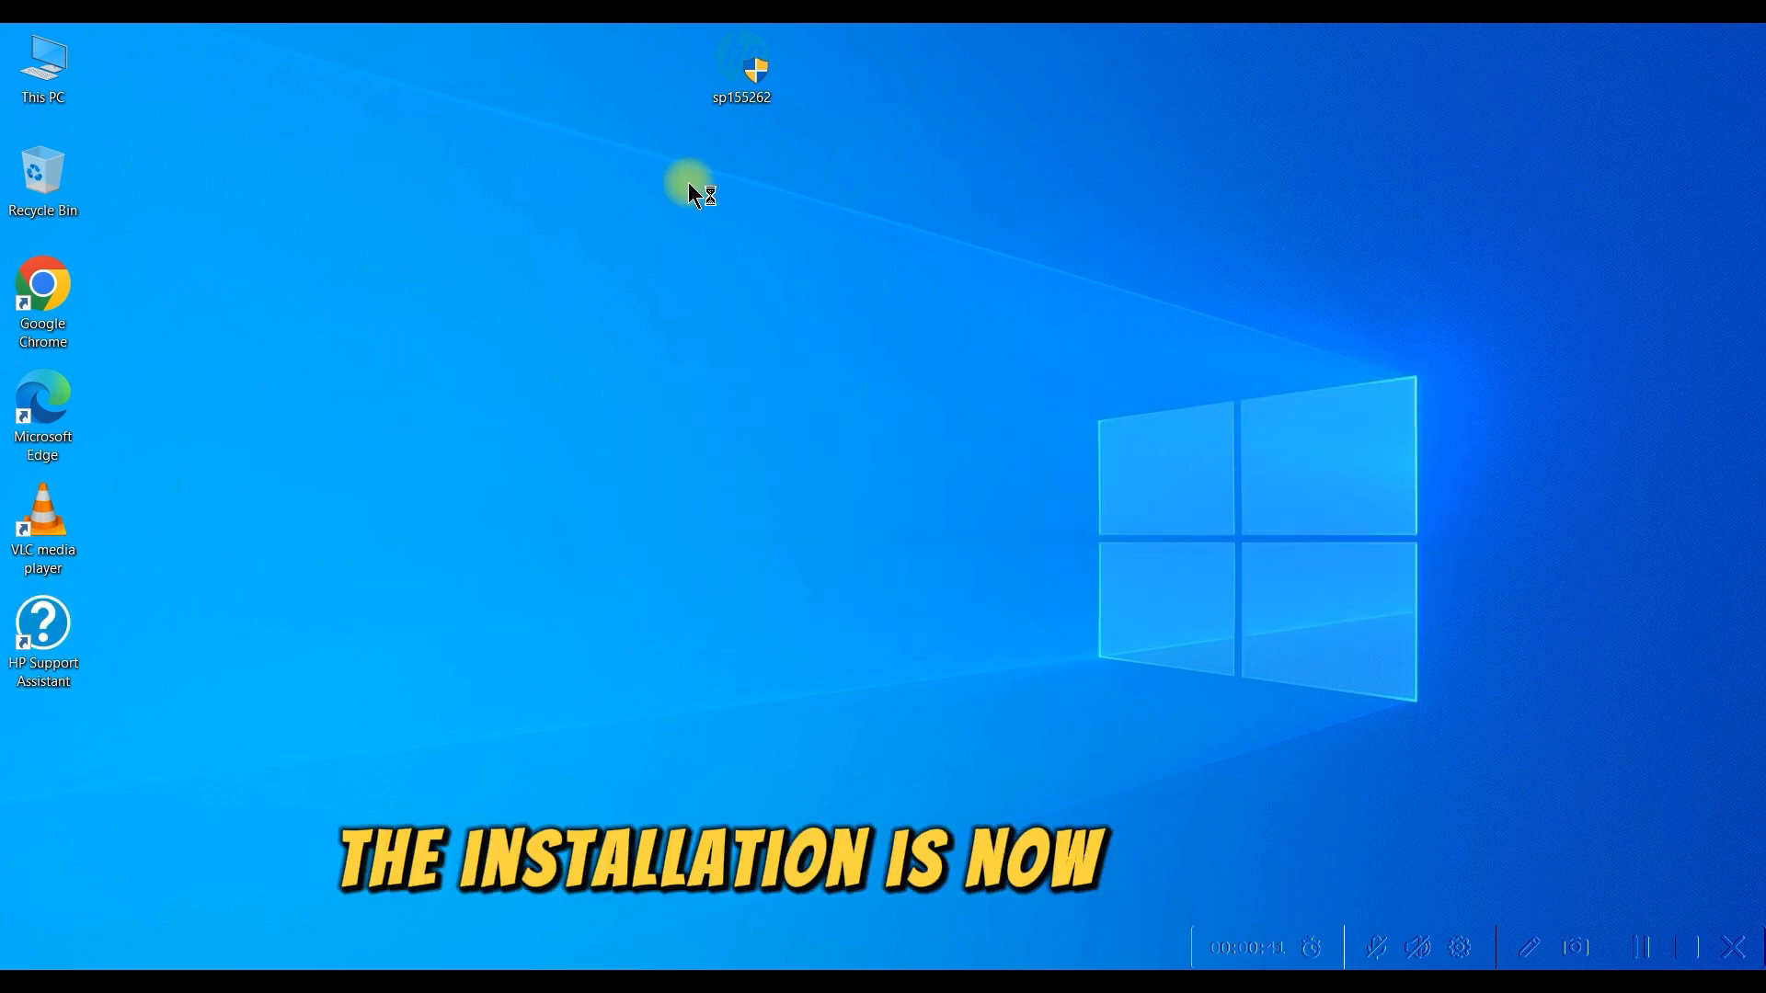
Open HP Support Assistant from its desktop shortcut's right-click menu
{"action": "right_click", "coordinate": [43, 628]}
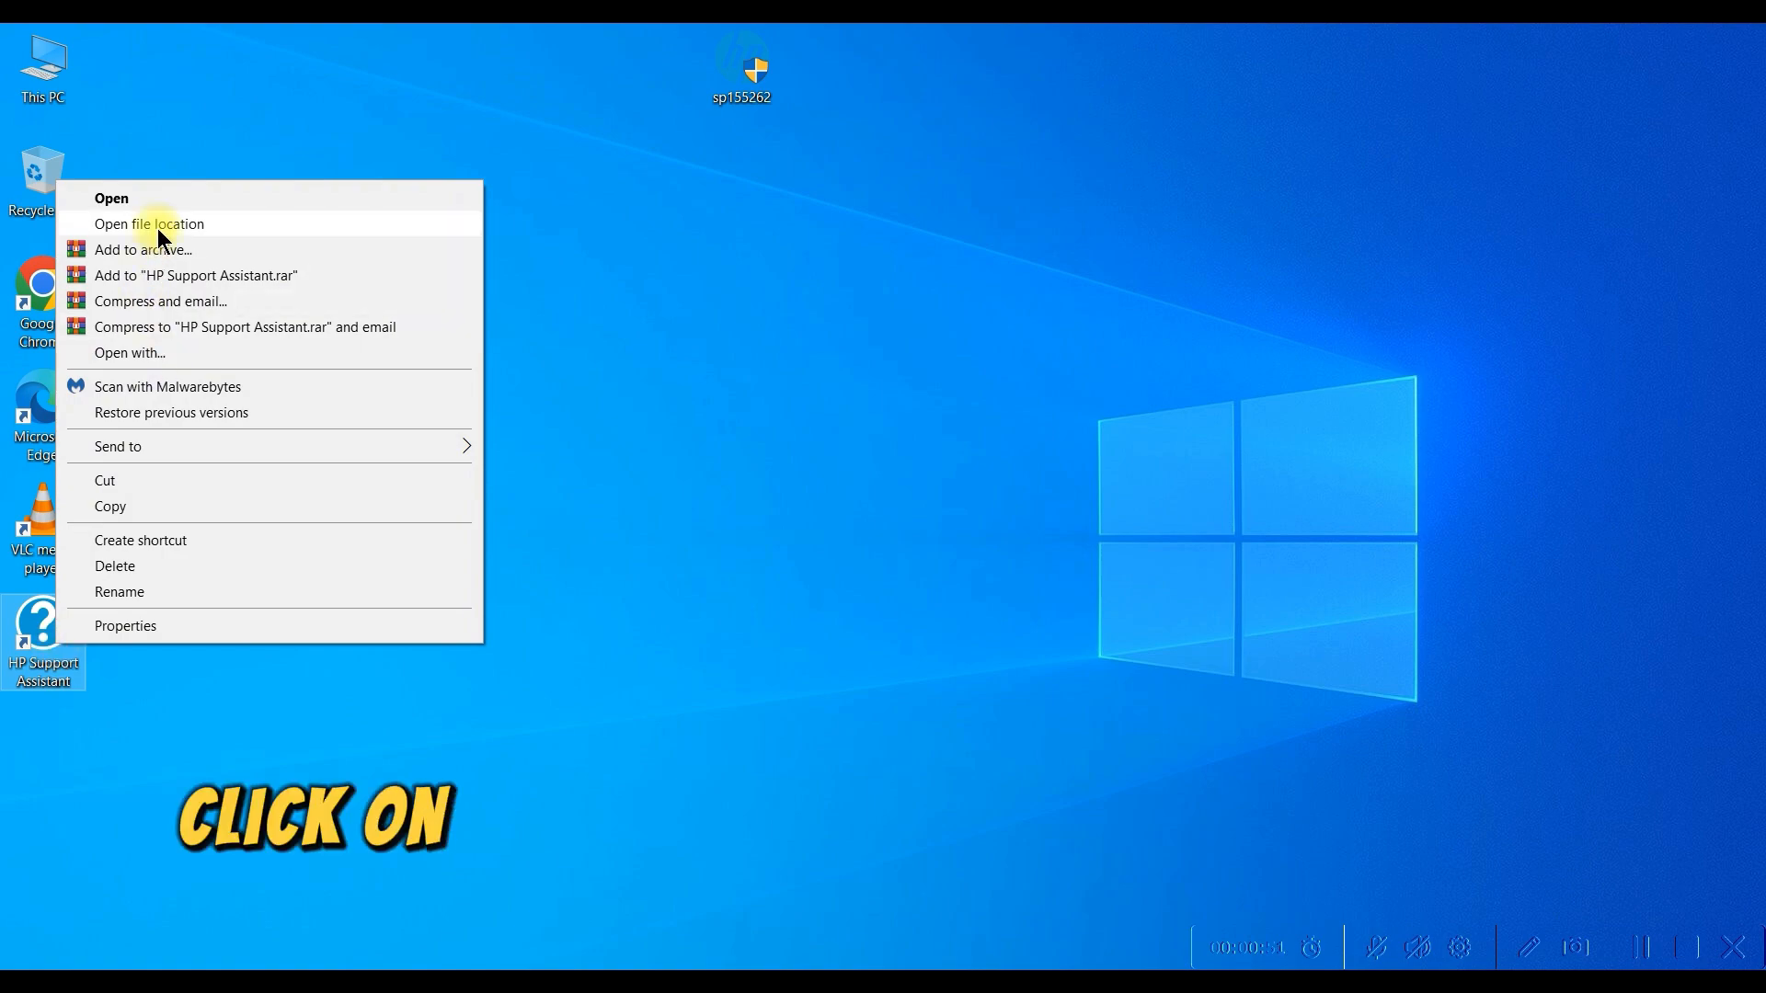
{"action": "left_click", "coordinate": [110, 198]}
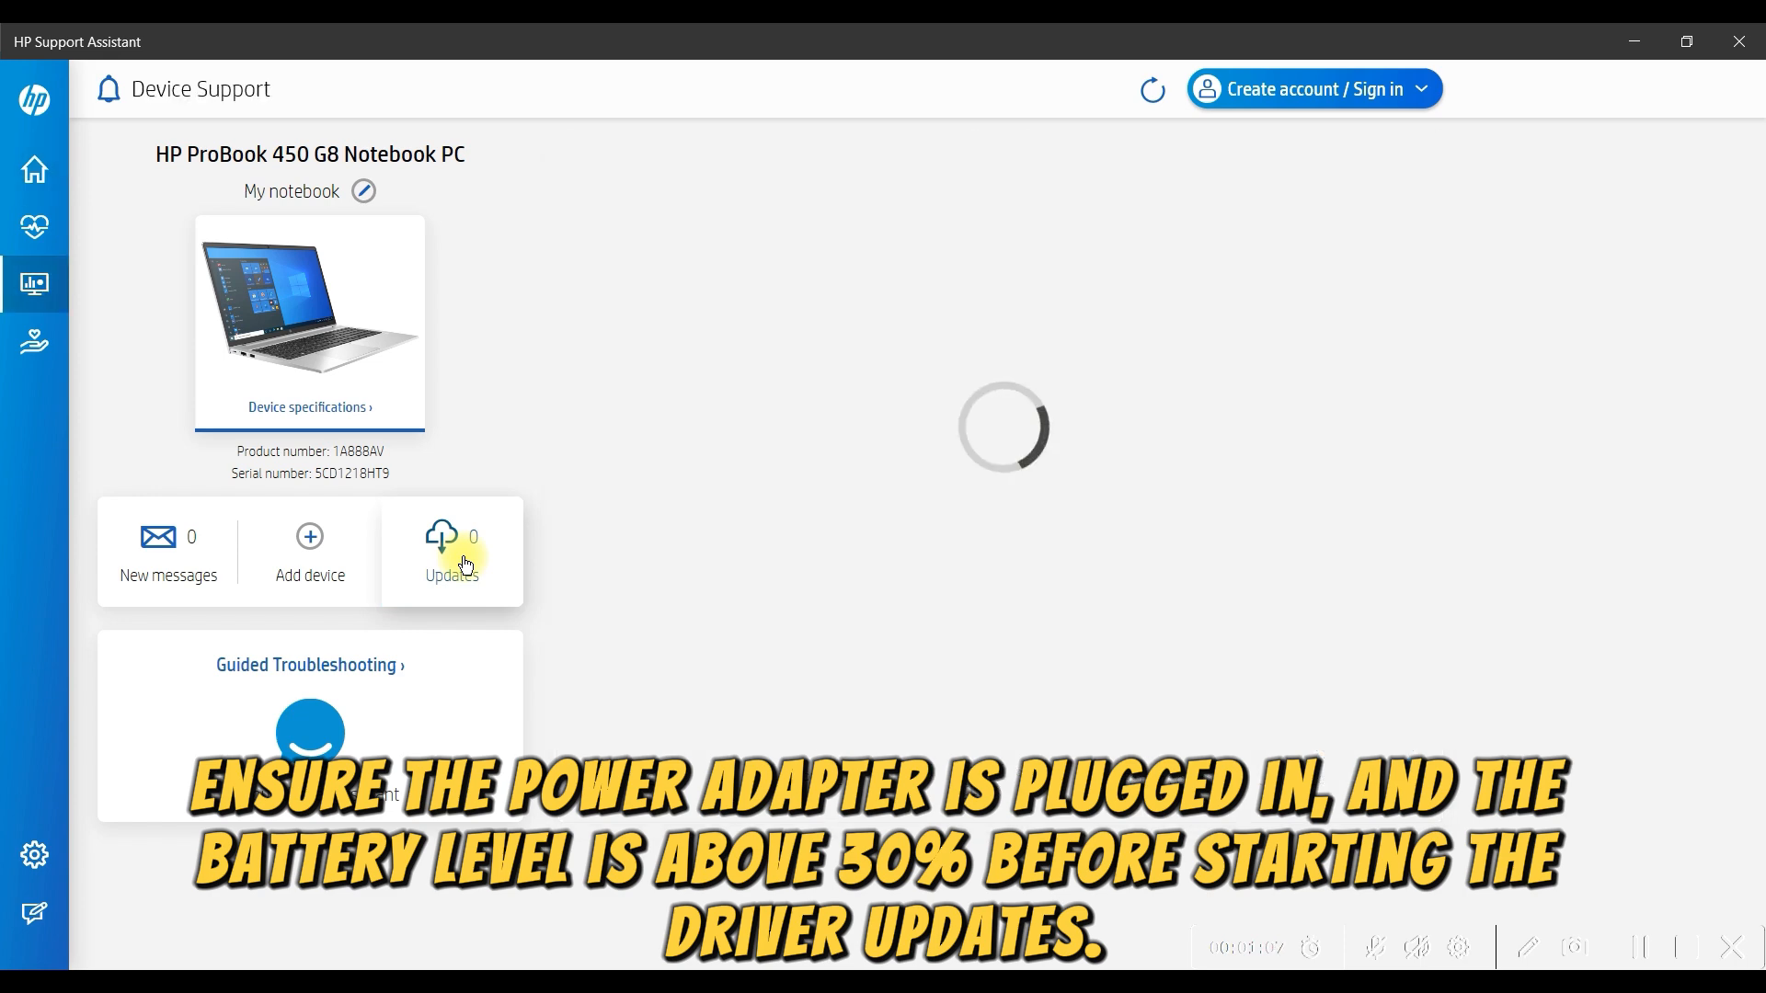
Check for updates and show the six driver updates under Software & Drivers
{"action": "left_click", "coordinate": [450, 552]}
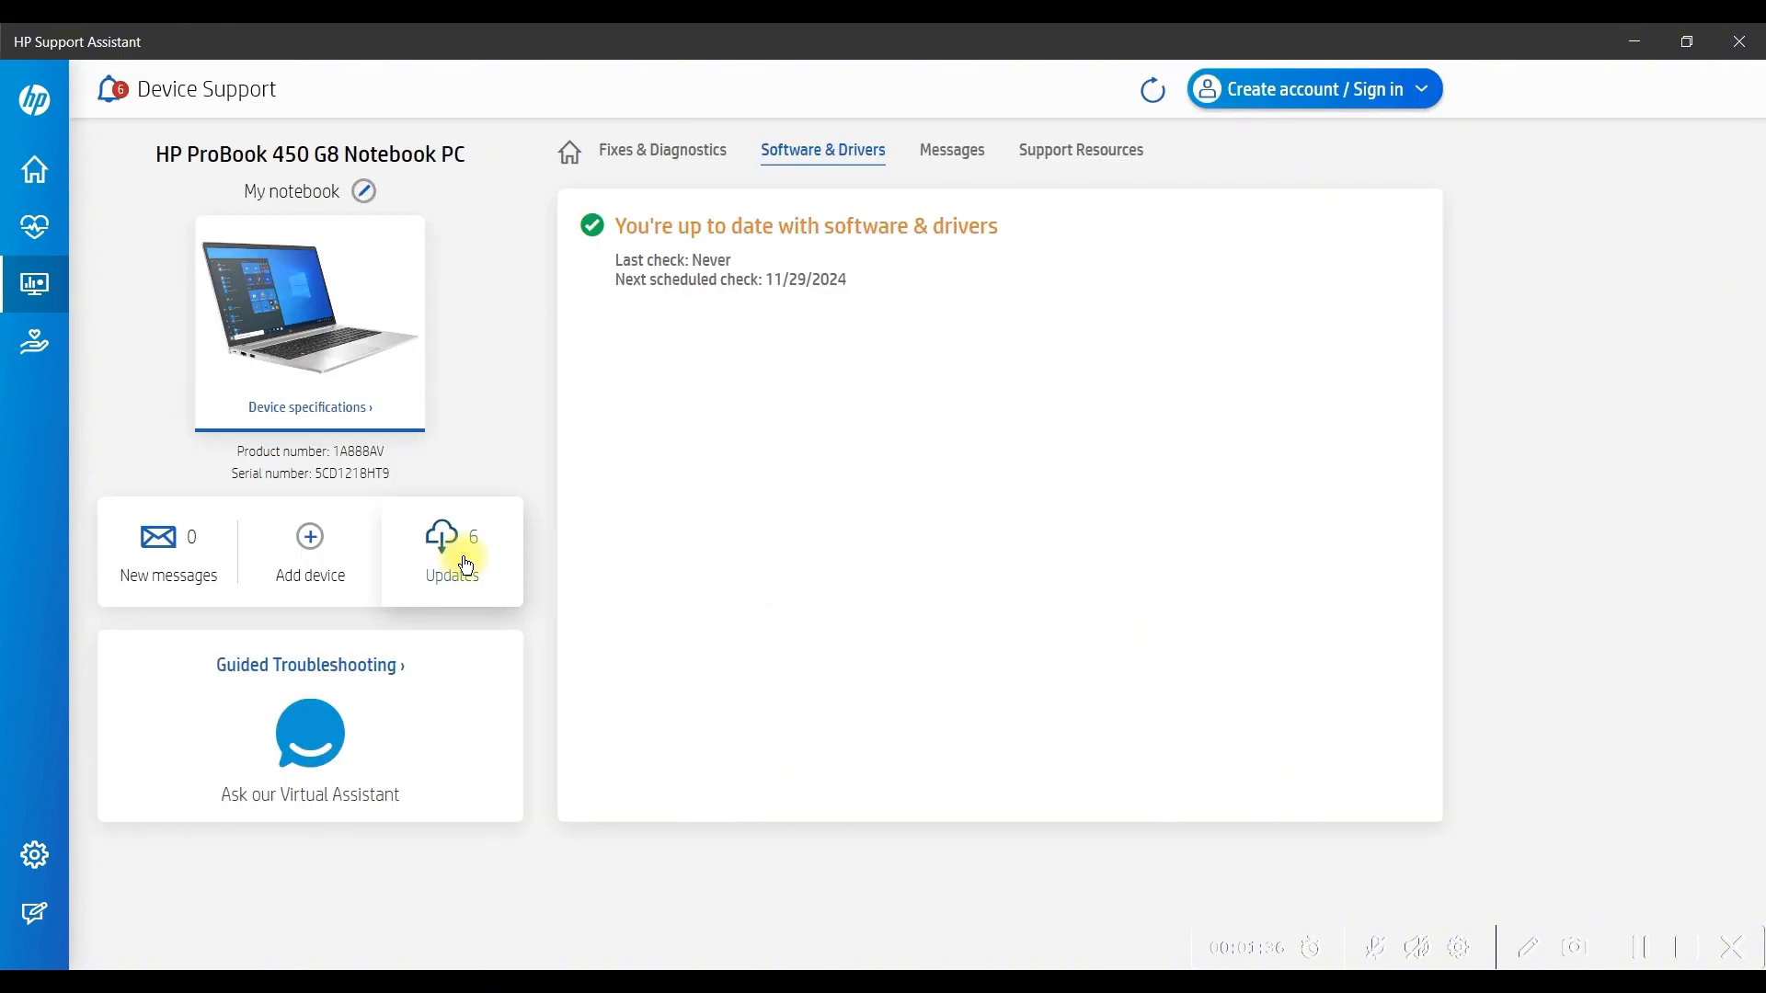
{"action": "left_click", "coordinate": [452, 552]}
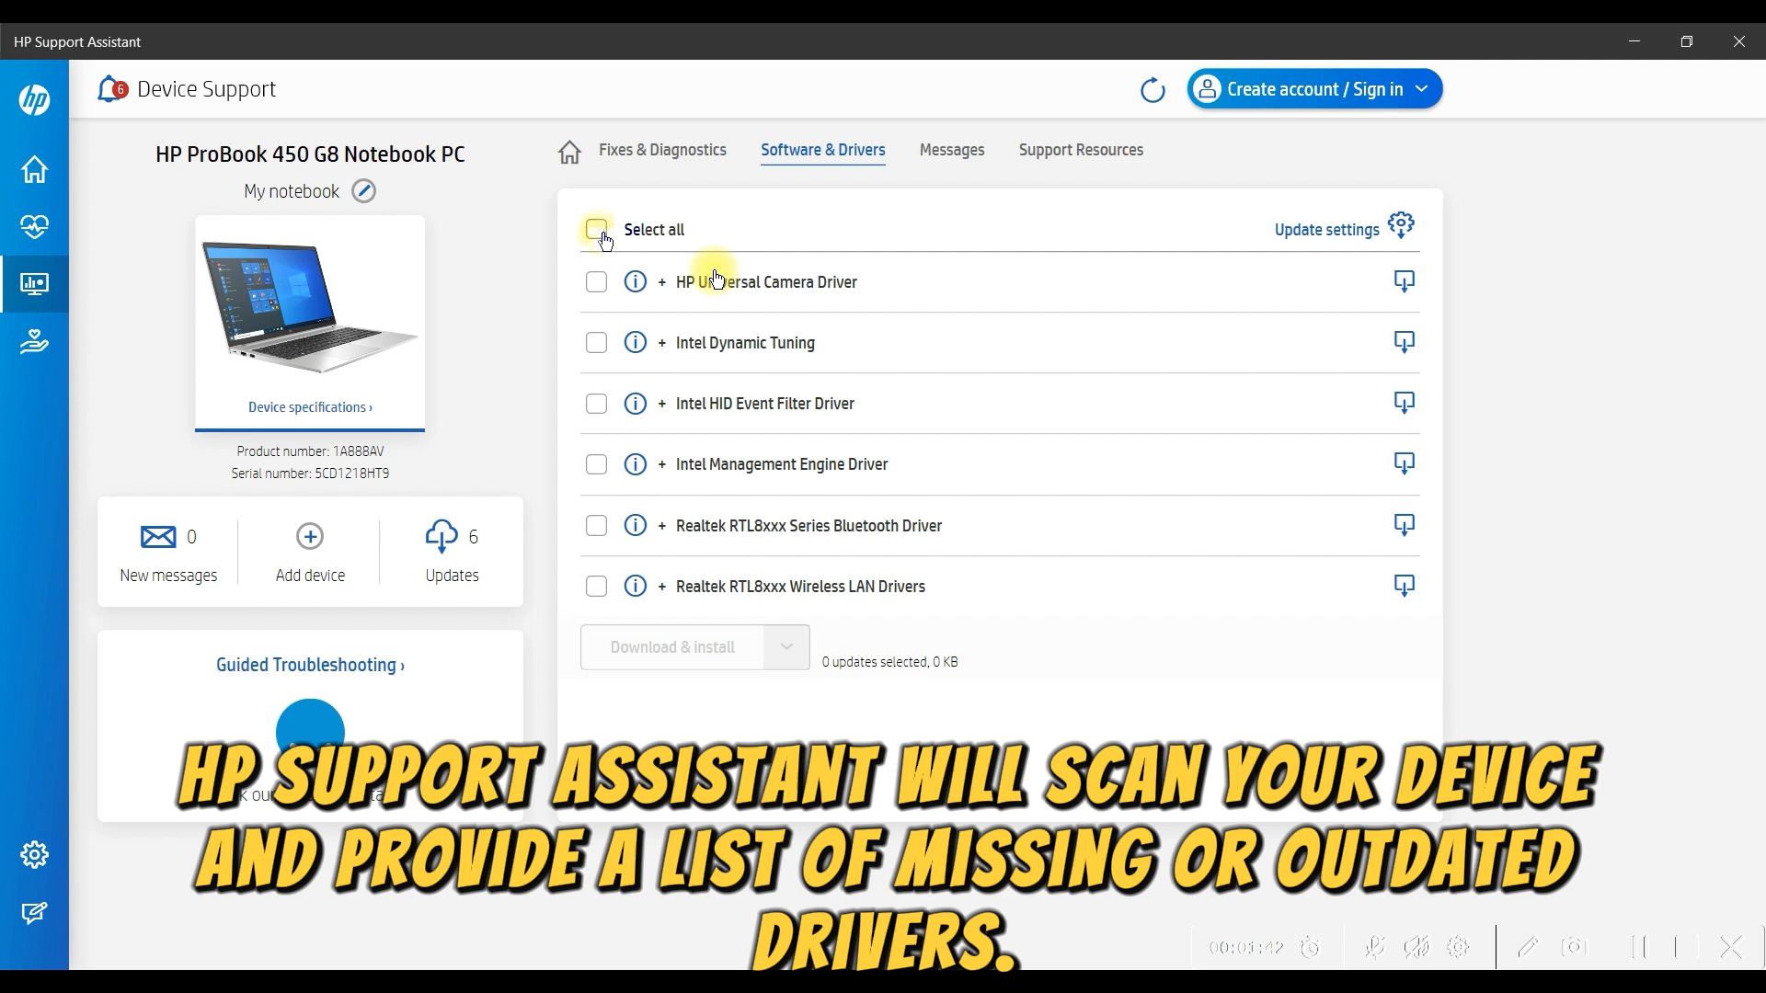
Select all six driver updates and choose Download & install
{"action": "left_click", "coordinate": [596, 229]}
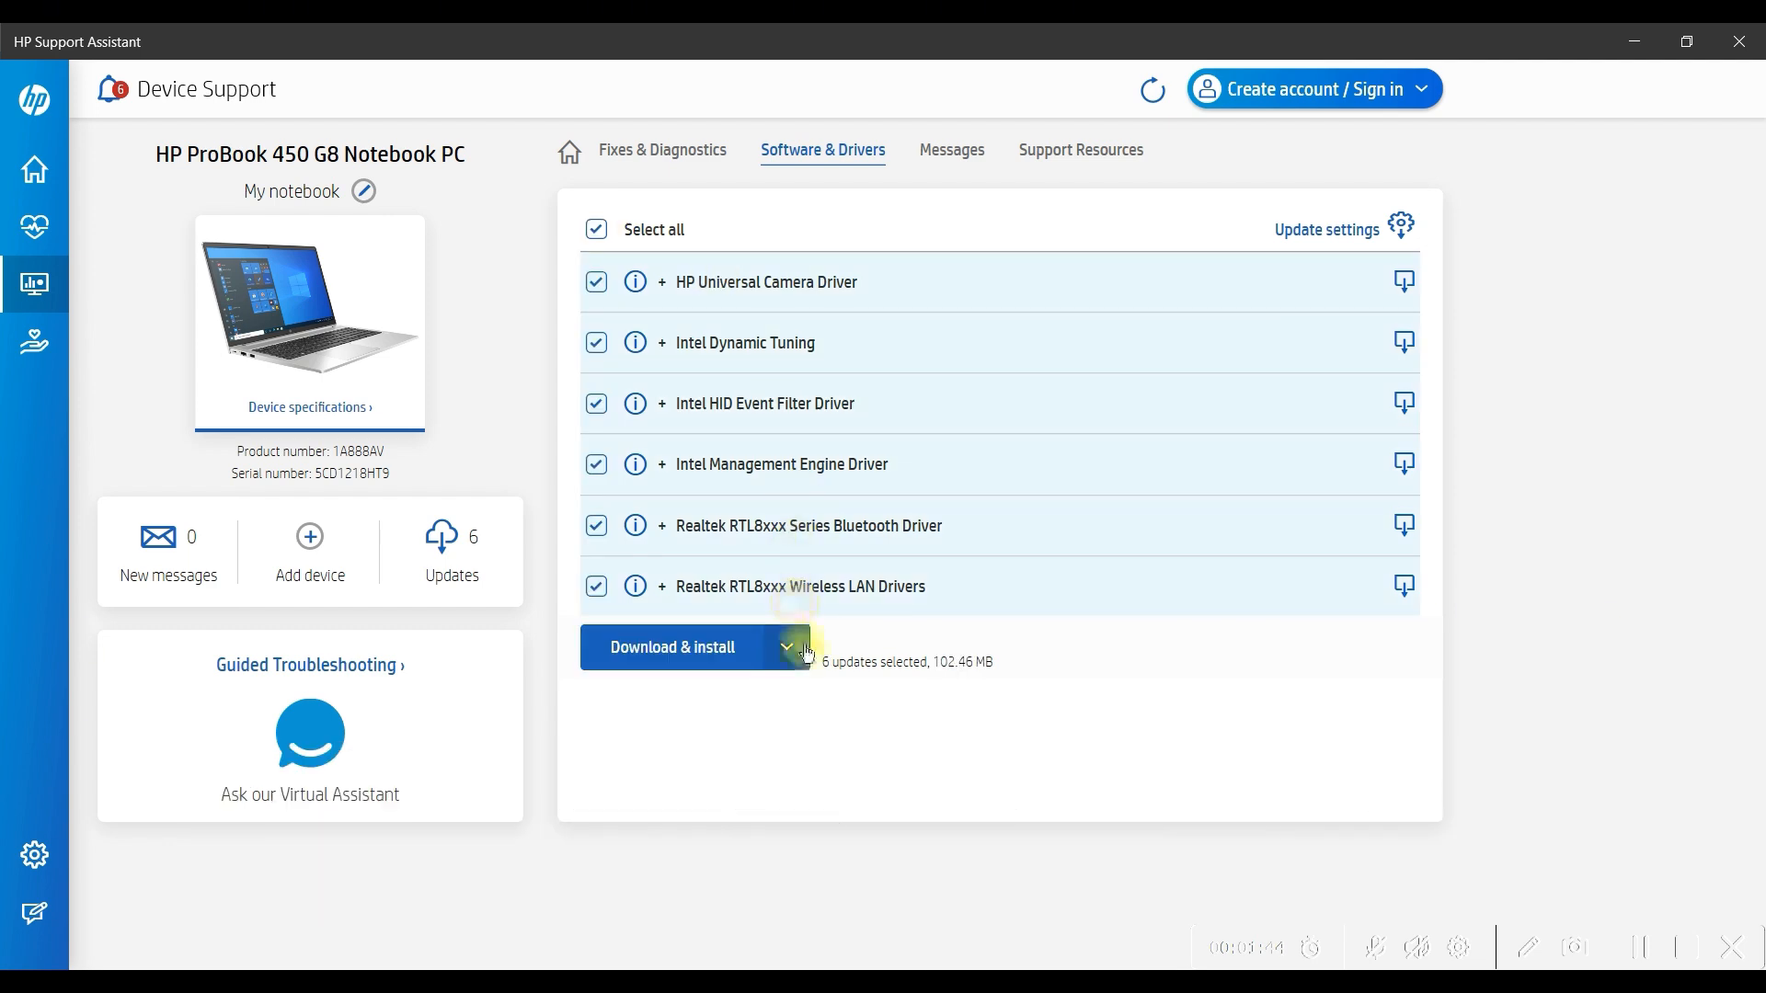
{"action": "left_click", "coordinate": [787, 647]}
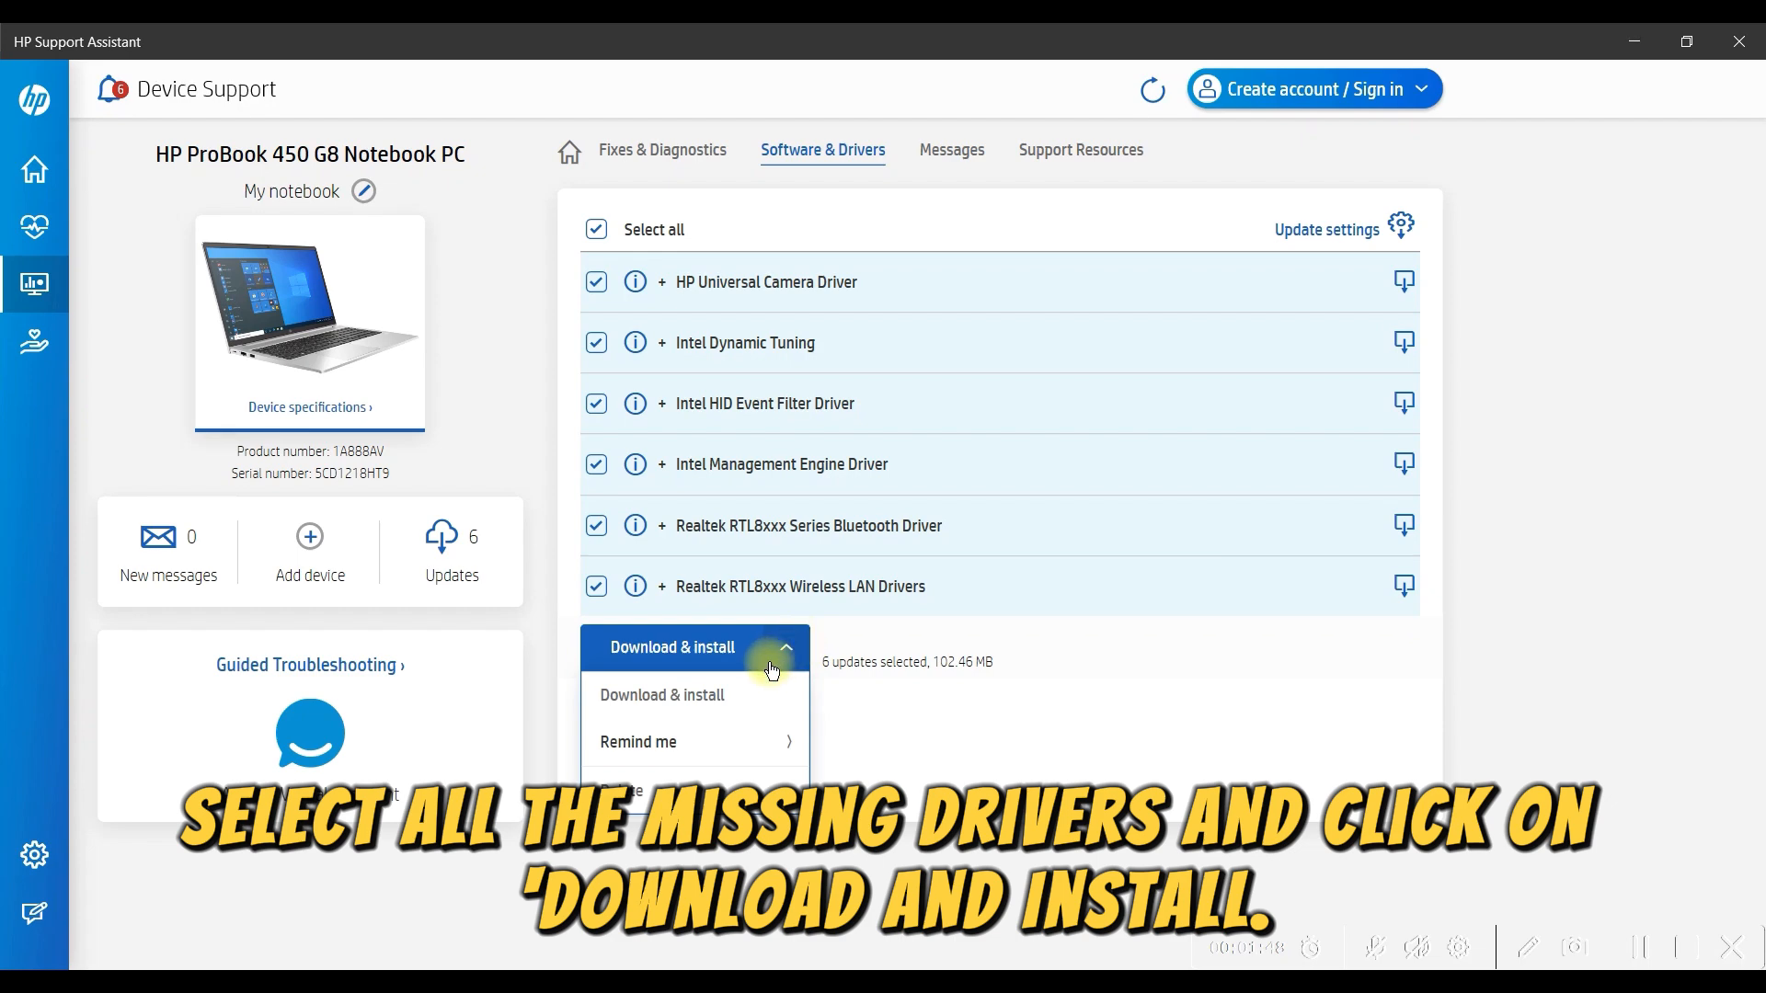
{"action": "mouse_move", "coordinate": [785, 383]}
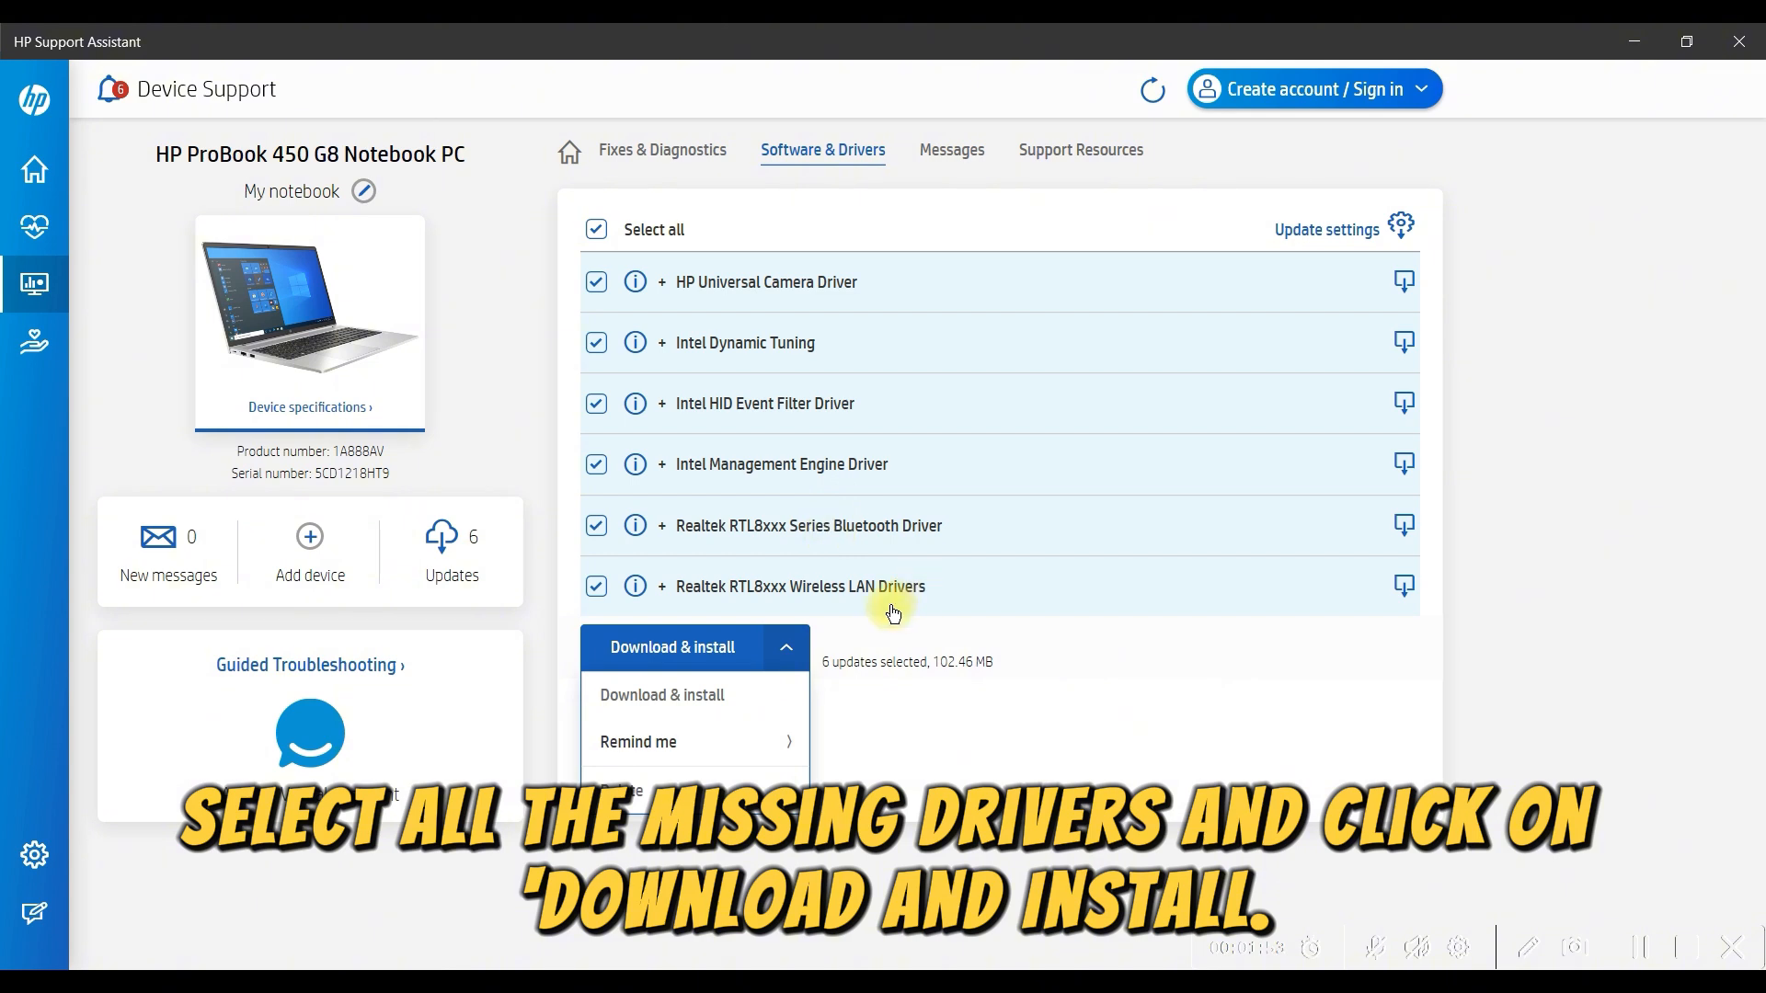
{"action": "left_click", "coordinate": [661, 695]}
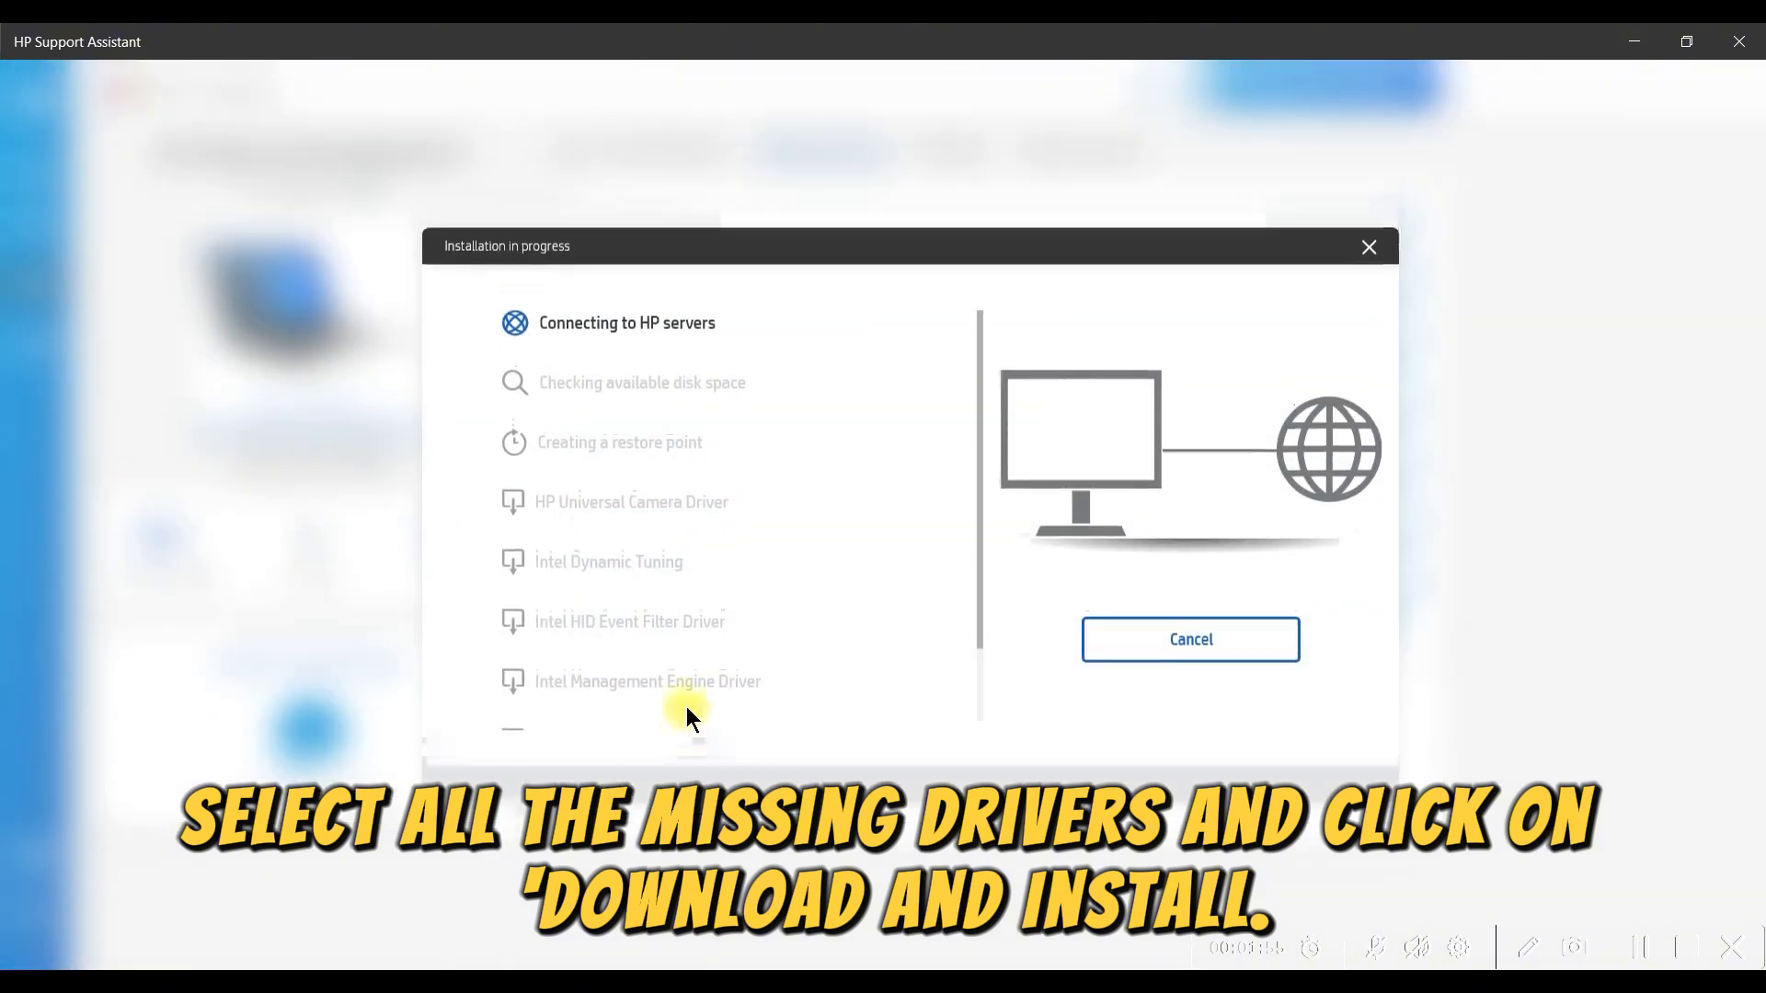